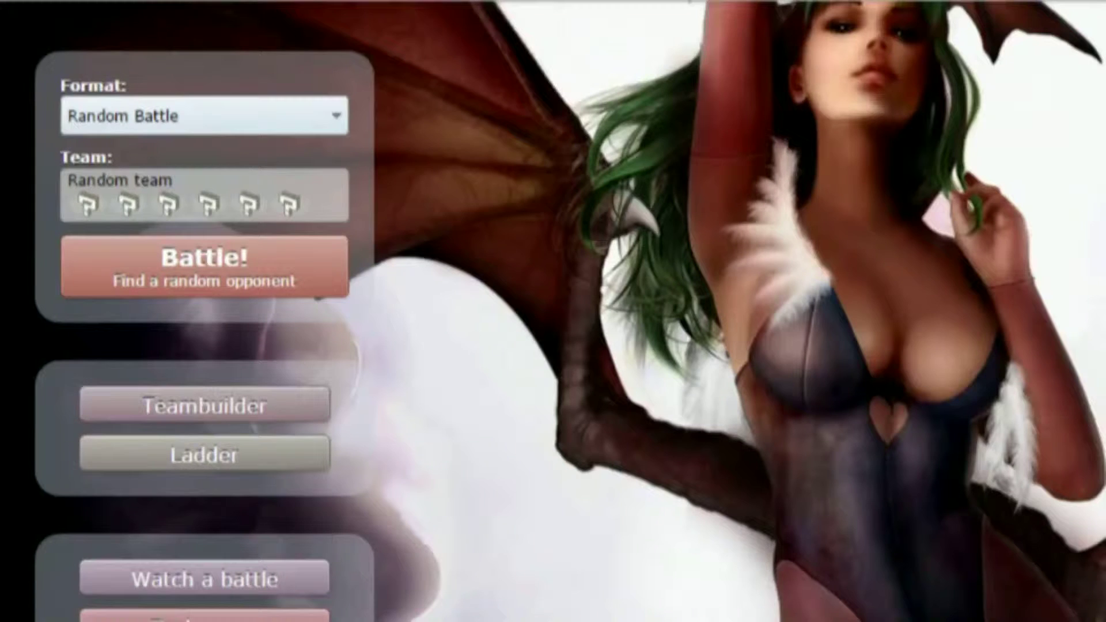
mouse_move(205, 578)
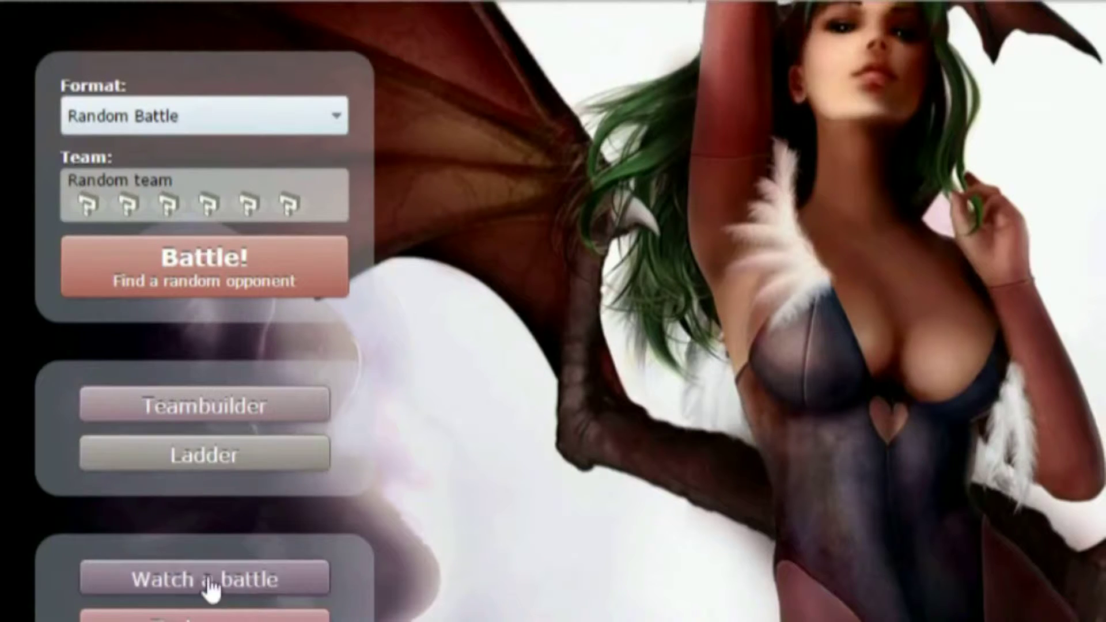
mouse_move(628, 560)
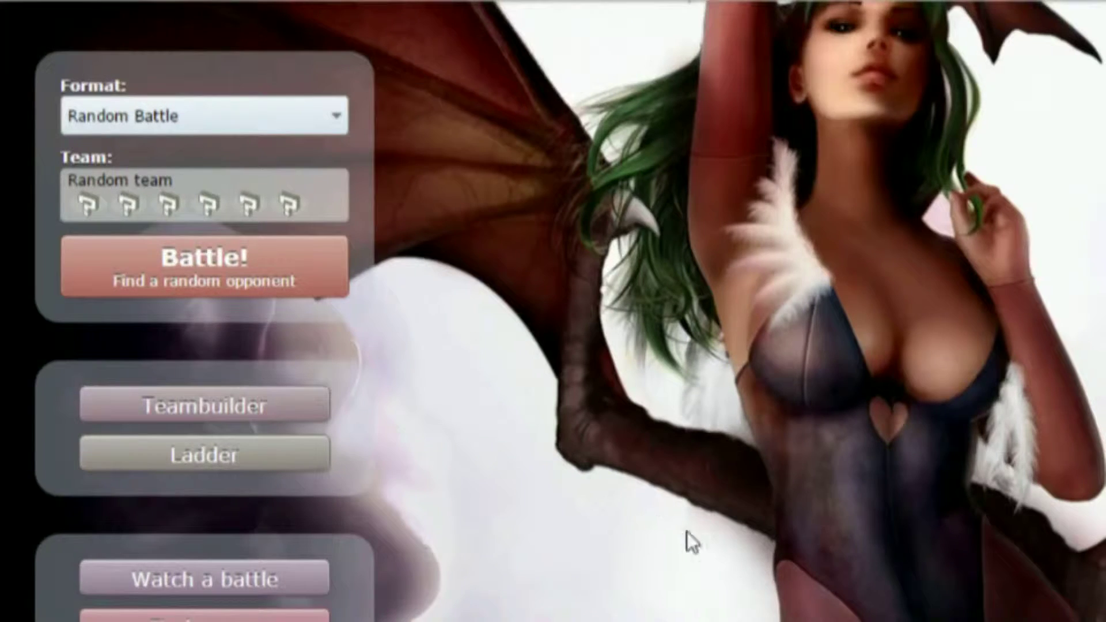
mouse_move(751, 575)
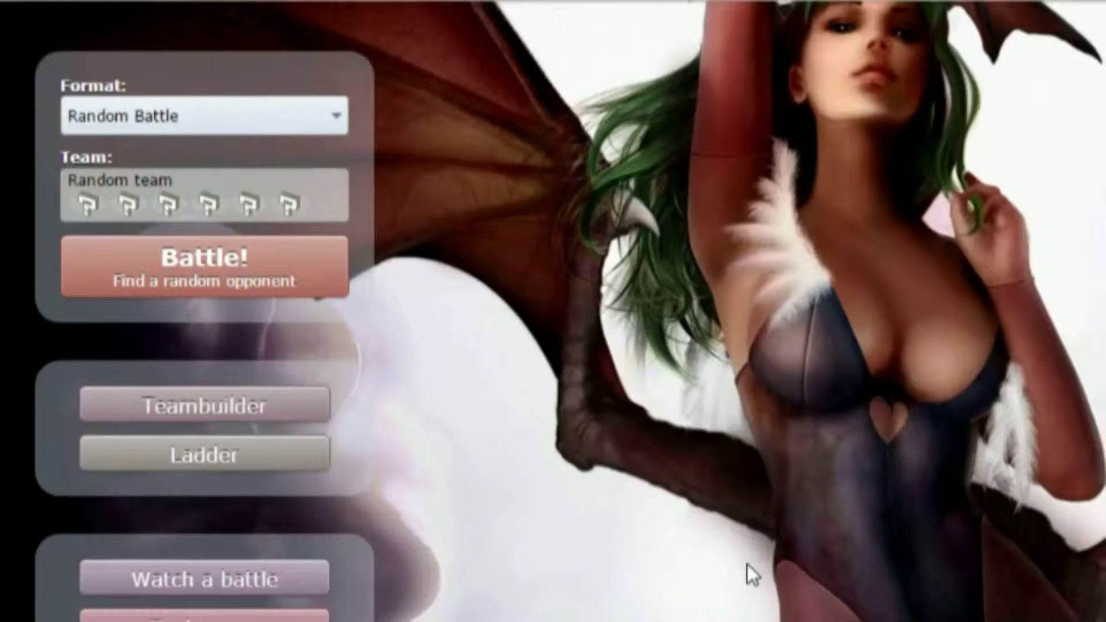
mouse_move(642, 580)
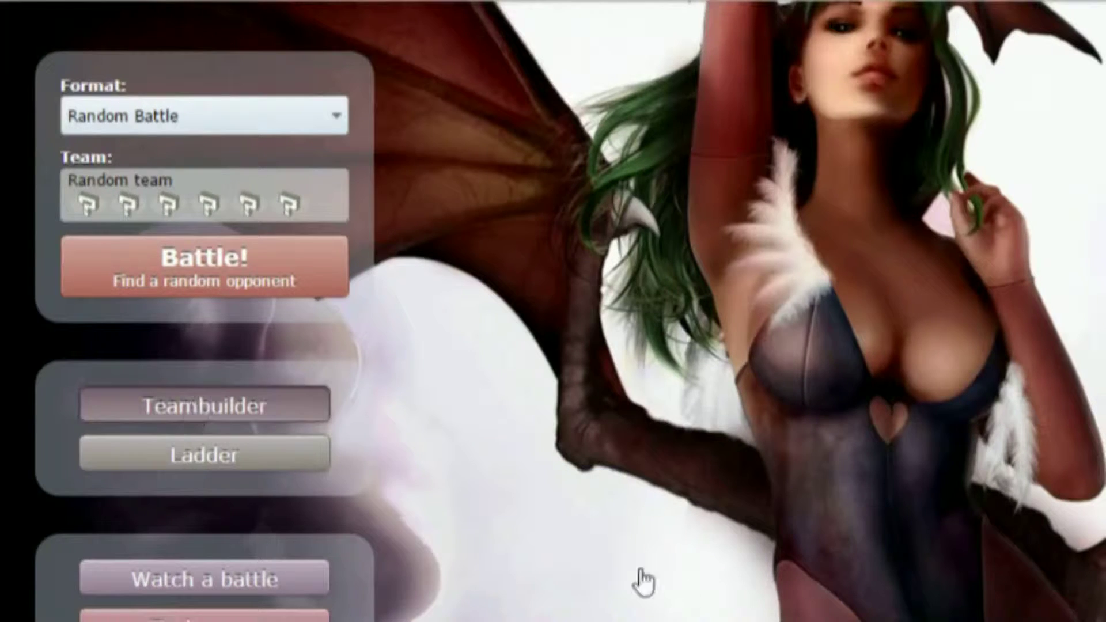
Enter the teambuilder, filter to nu teams and briefly view the Untitled 8 team
click(203, 405)
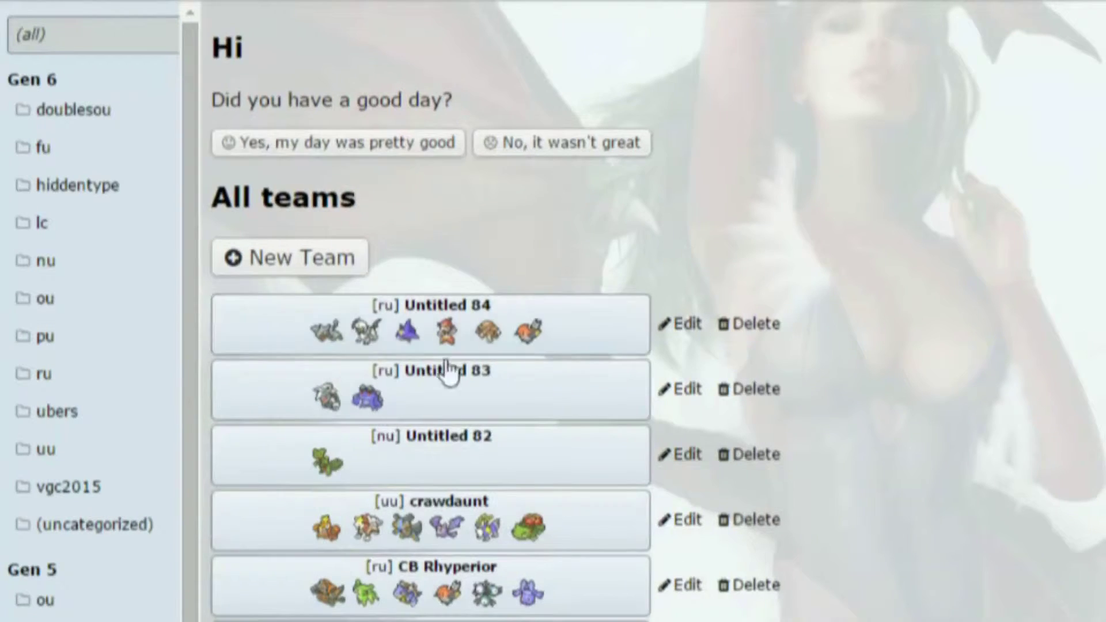
scroll(down, 3)
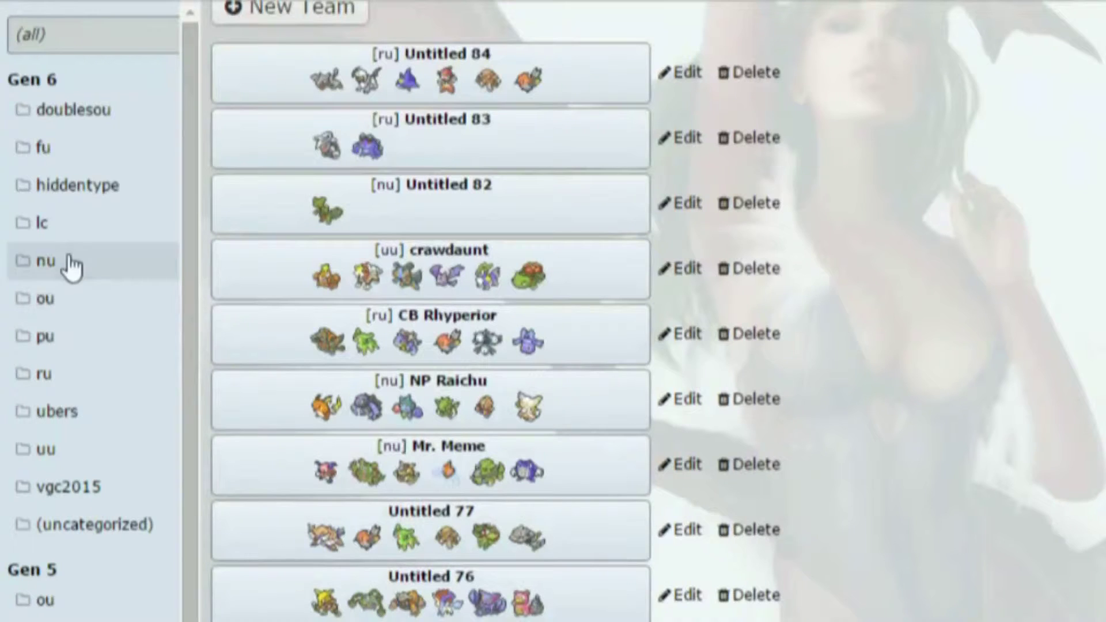
click(45, 262)
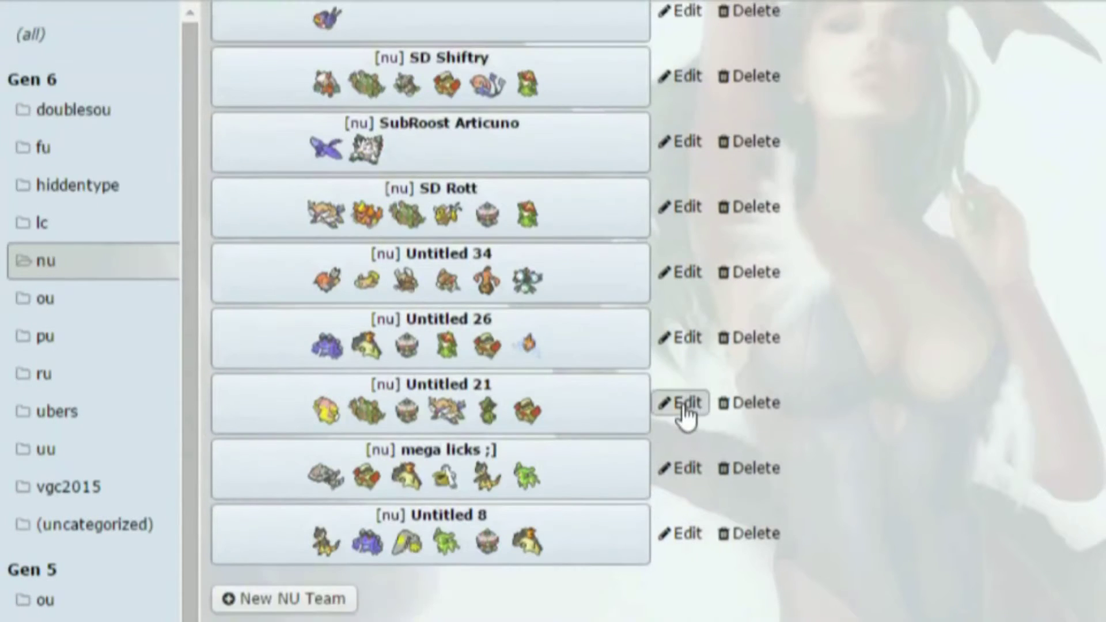
click(679, 533)
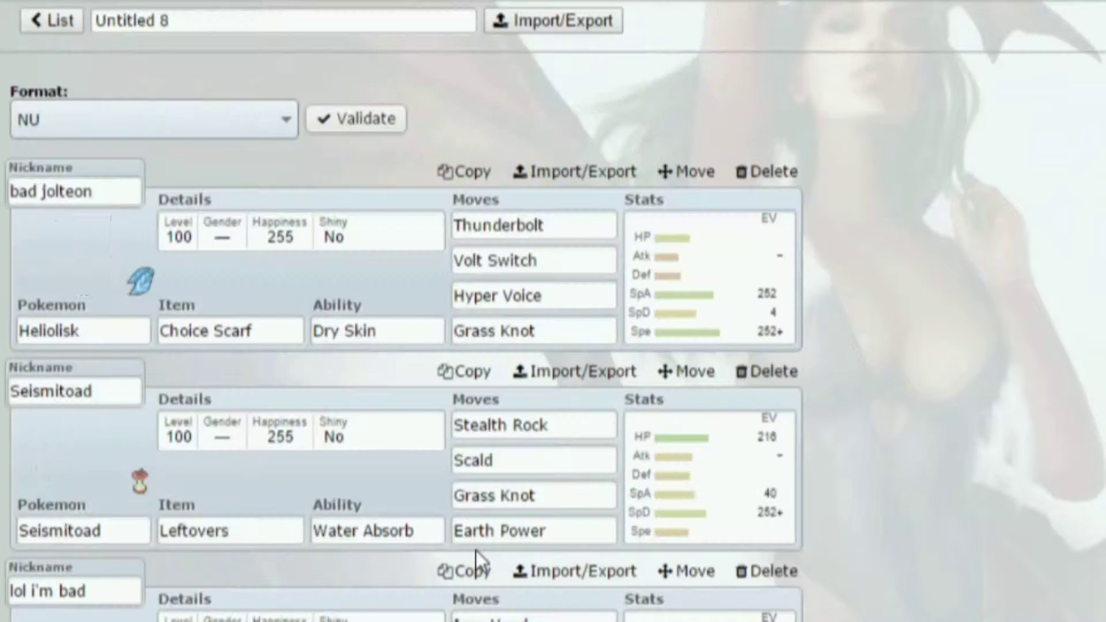
scroll(down, 3)
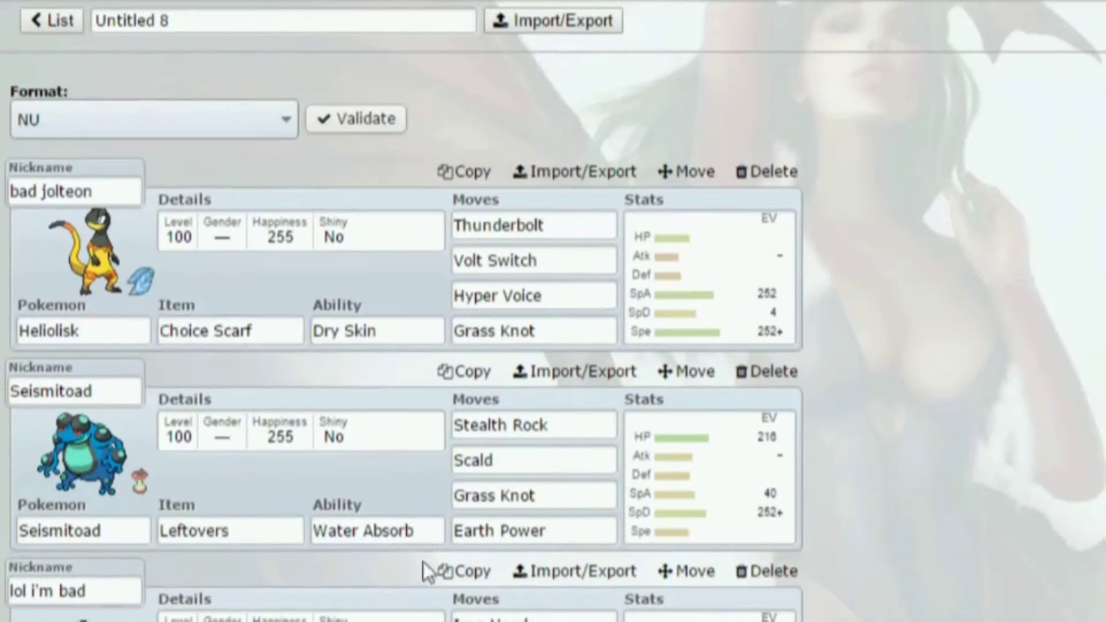
click(49, 20)
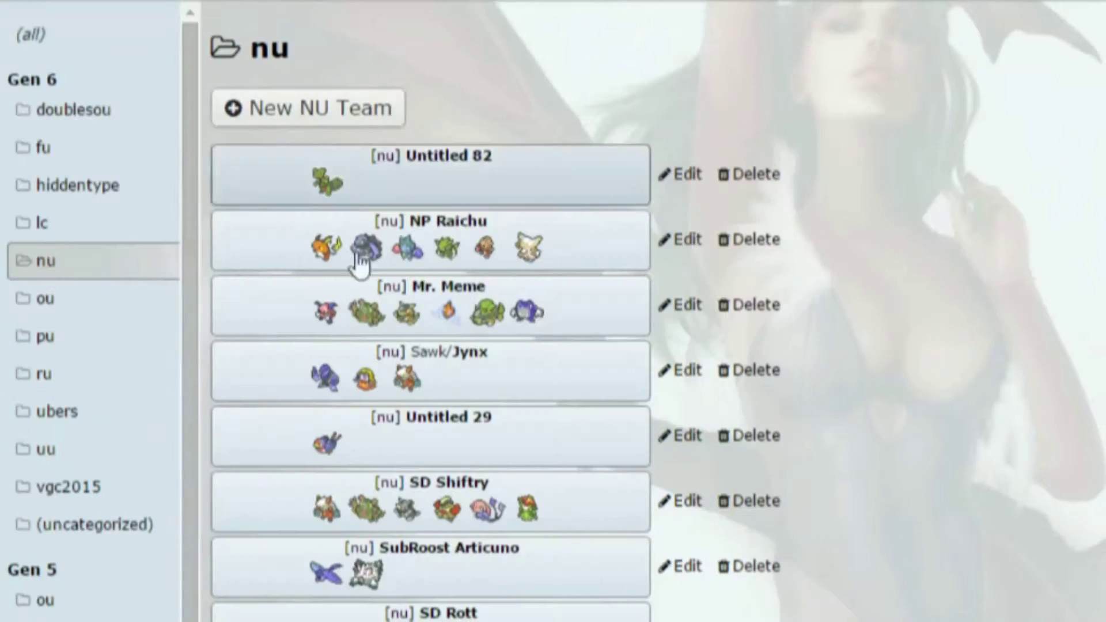
Browse the Gen 5 ou folder, then show the uu teams list
click(45, 600)
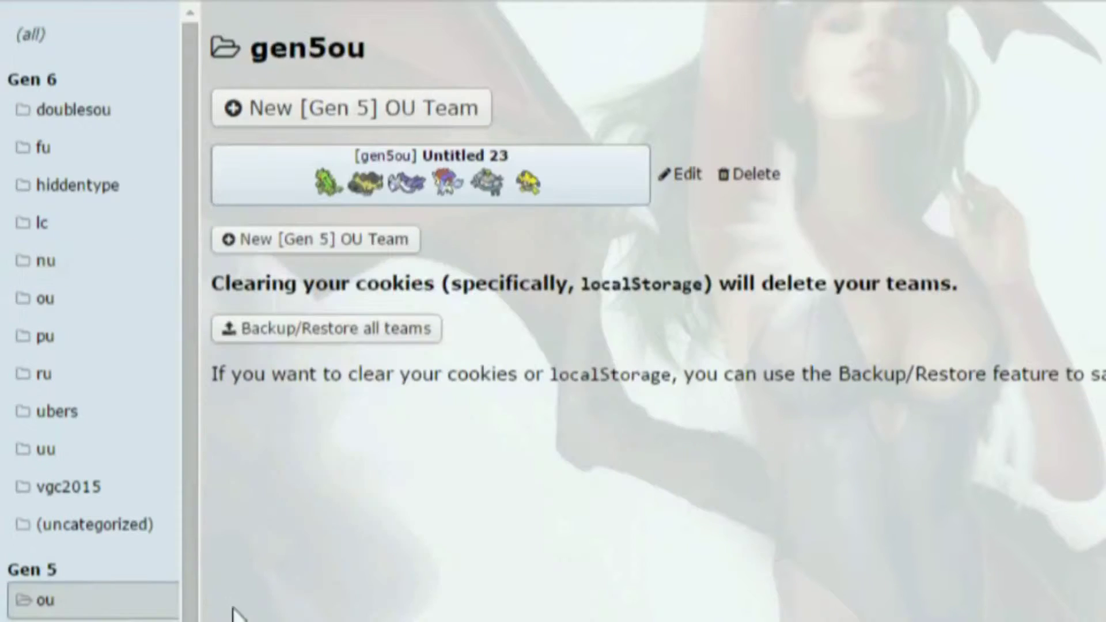
mouse_move(532, 184)
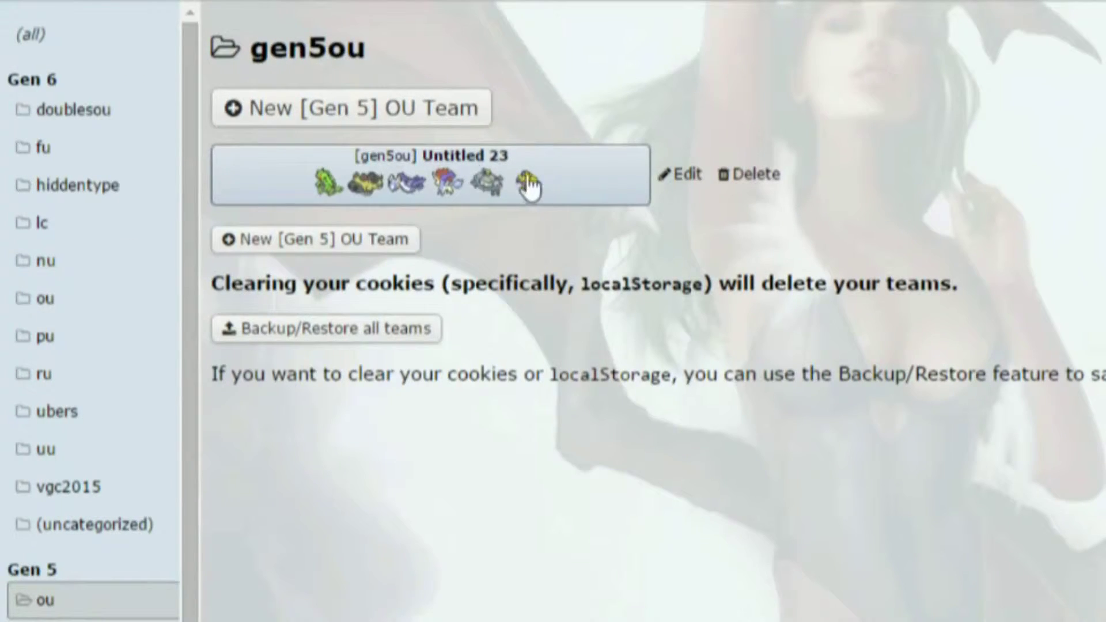
mouse_move(84, 485)
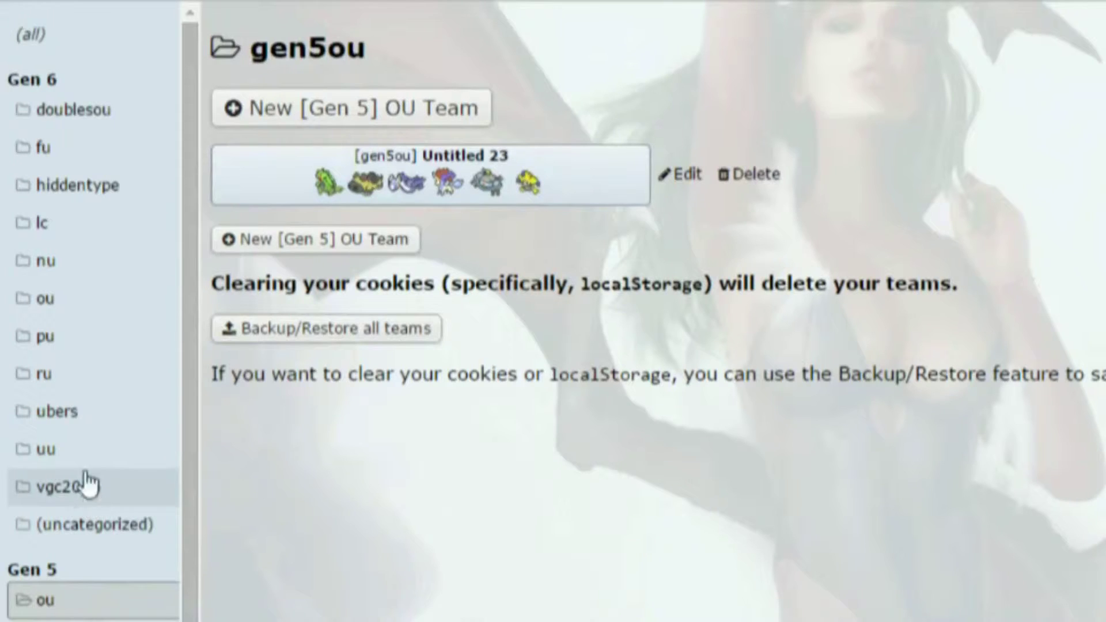
click(46, 450)
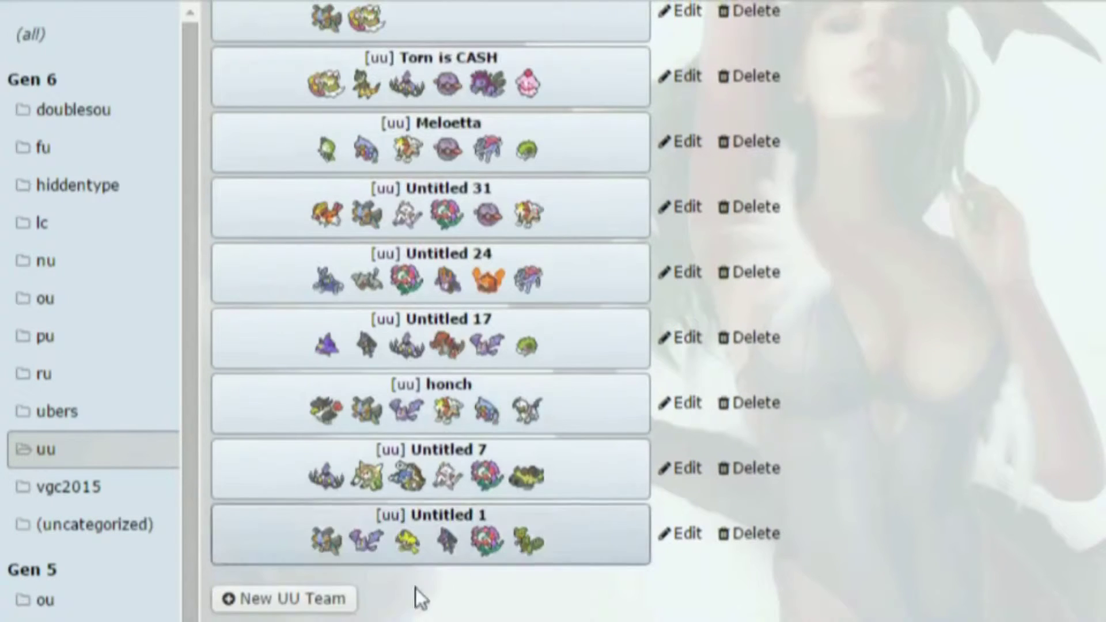
scroll(up, 3)
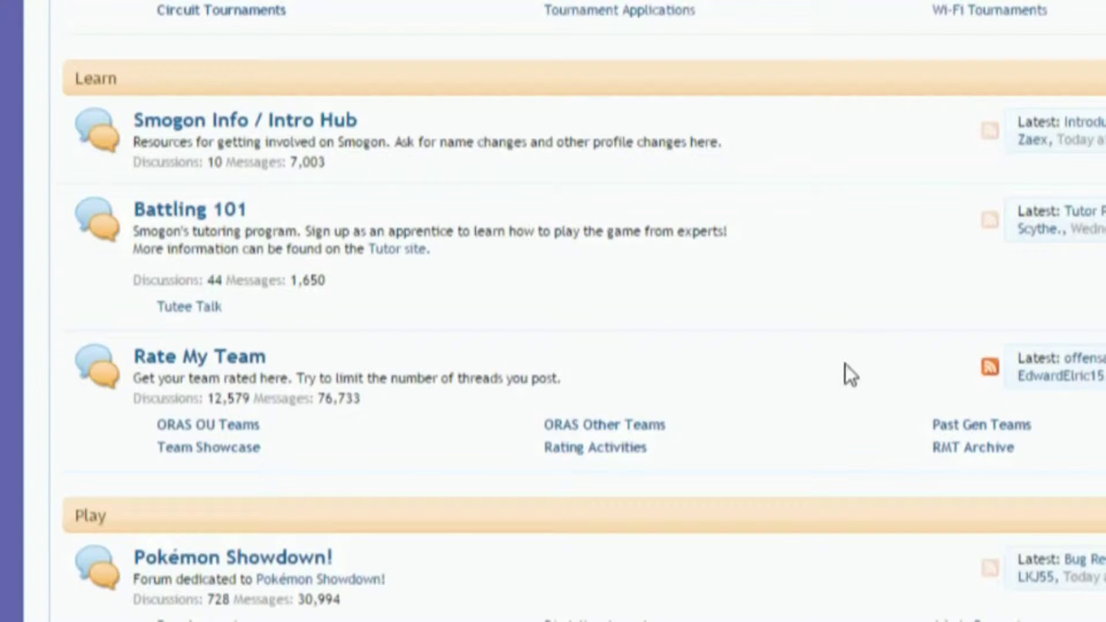
scroll(up, 3)
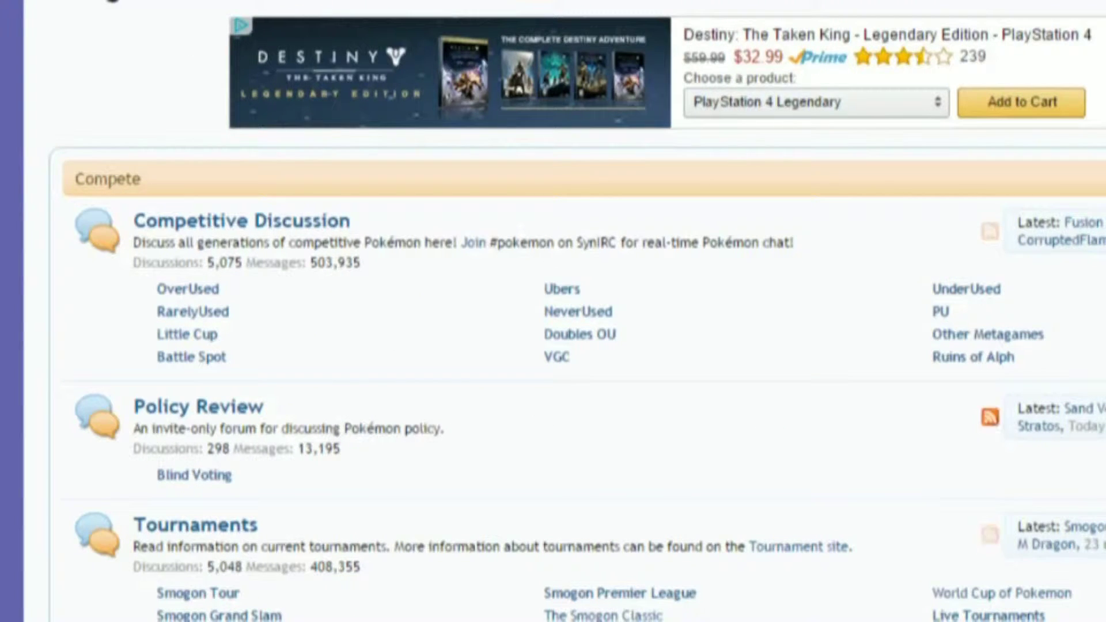
mouse_move(909, 495)
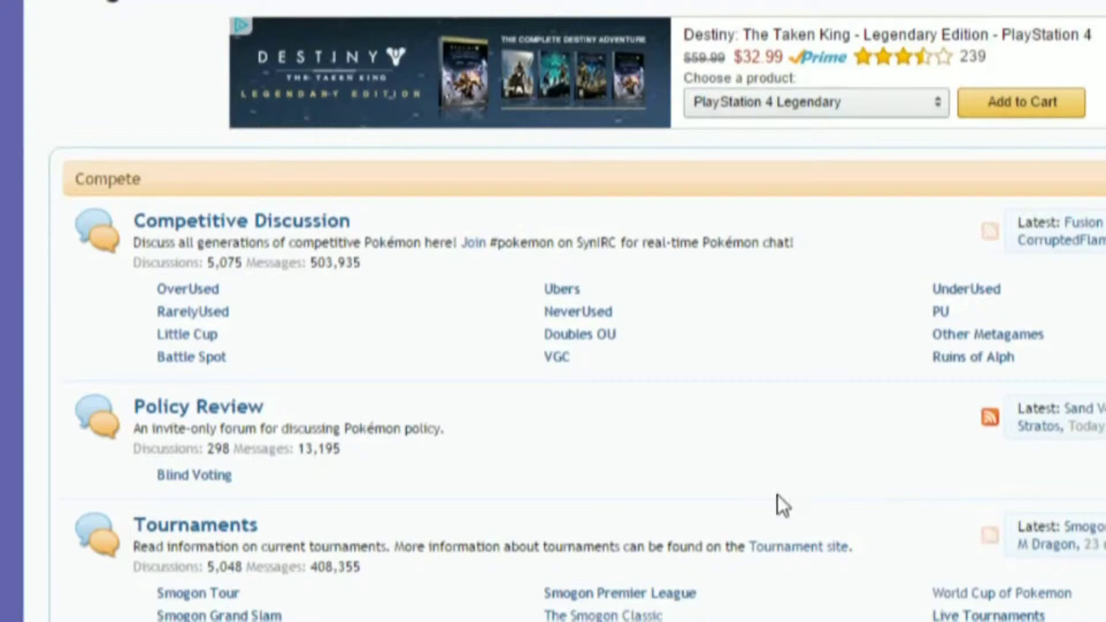
mouse_move(637, 522)
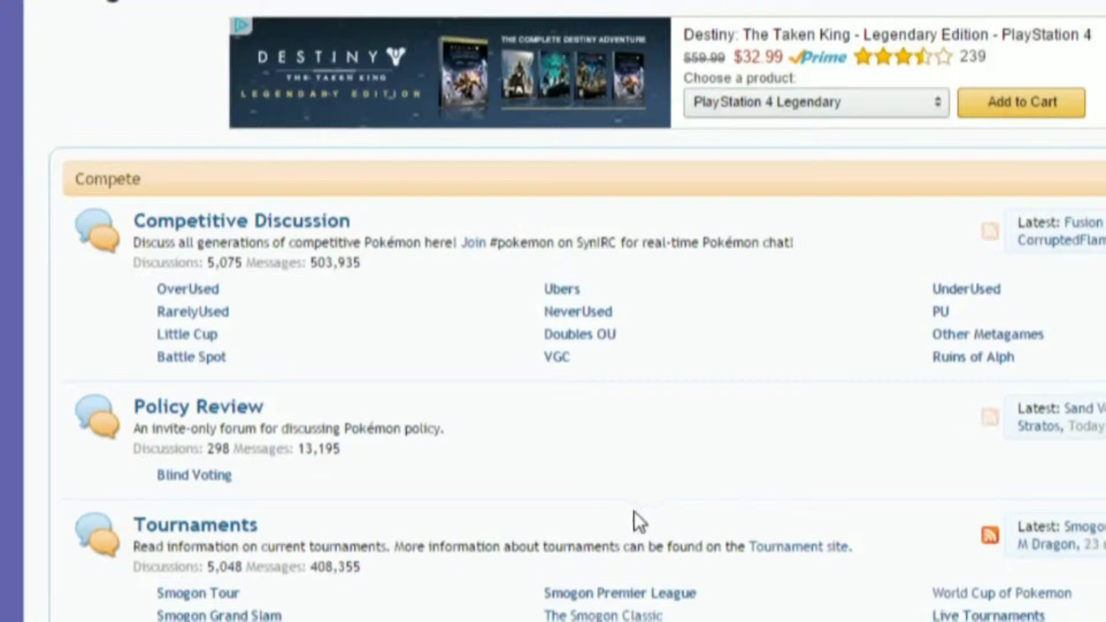
mouse_move(980, 338)
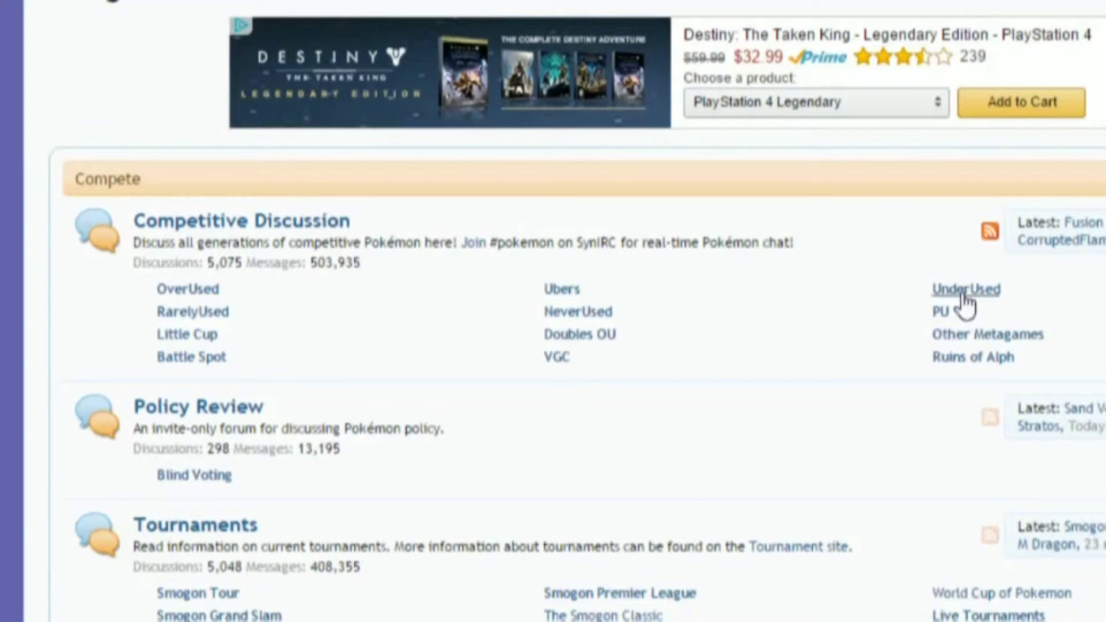
mouse_move(781, 291)
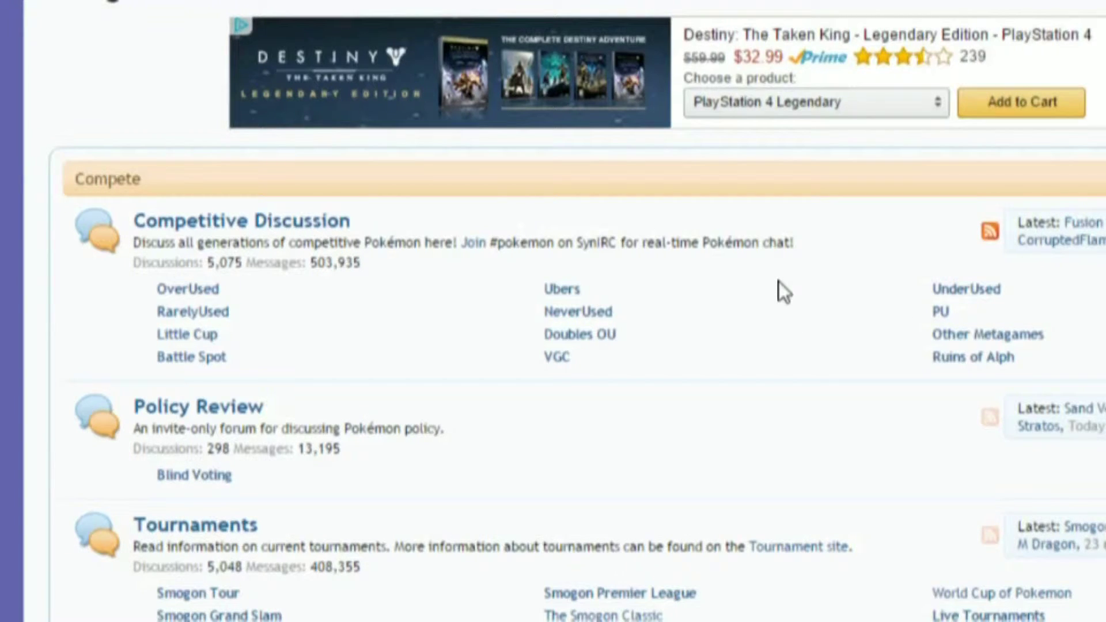
scroll(down, 3)
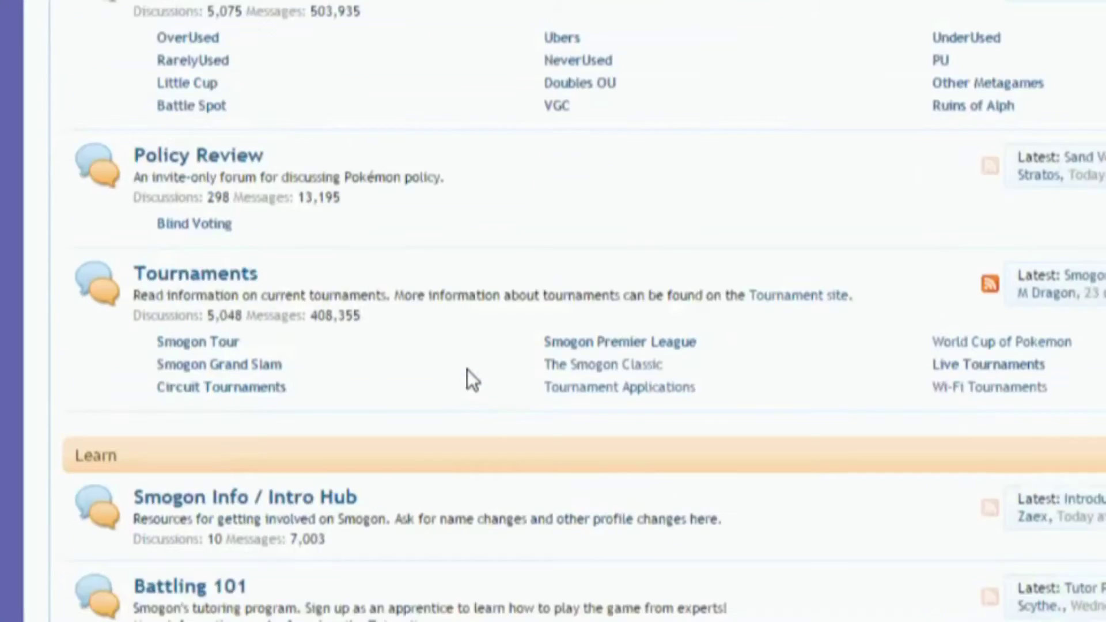
scroll(up, 3)
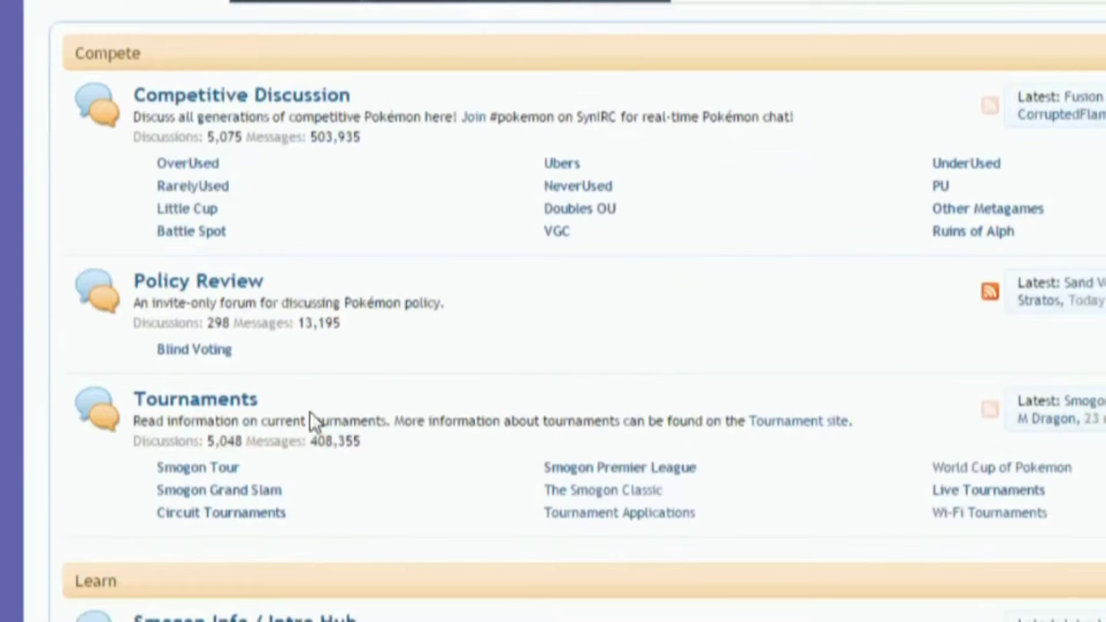
scroll(down, 3)
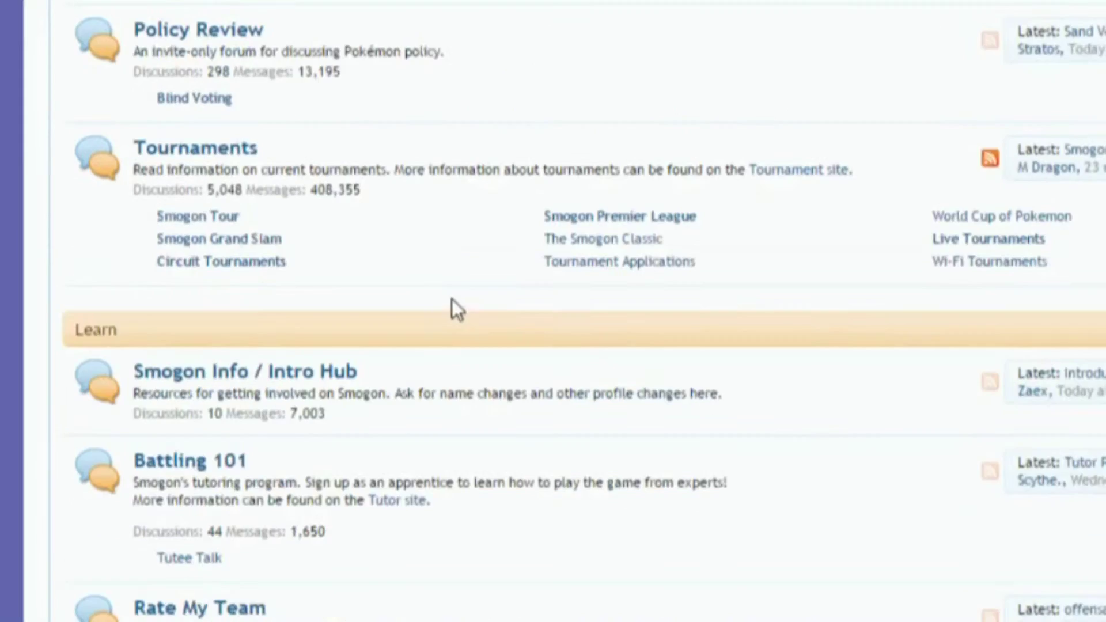
scroll(down, 3)
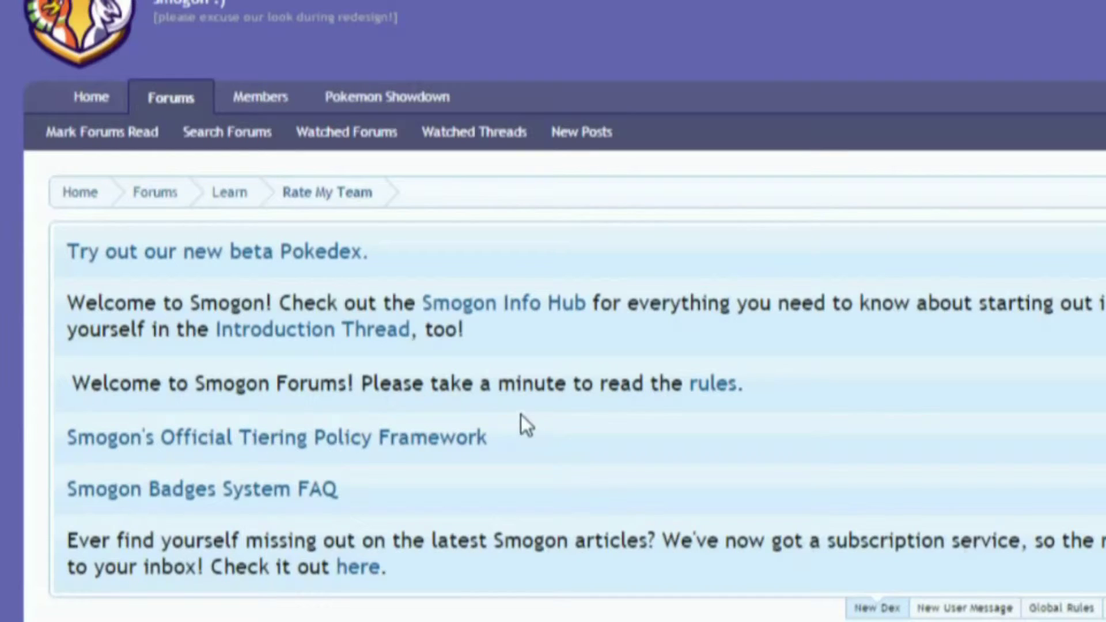
mouse_move(178, 595)
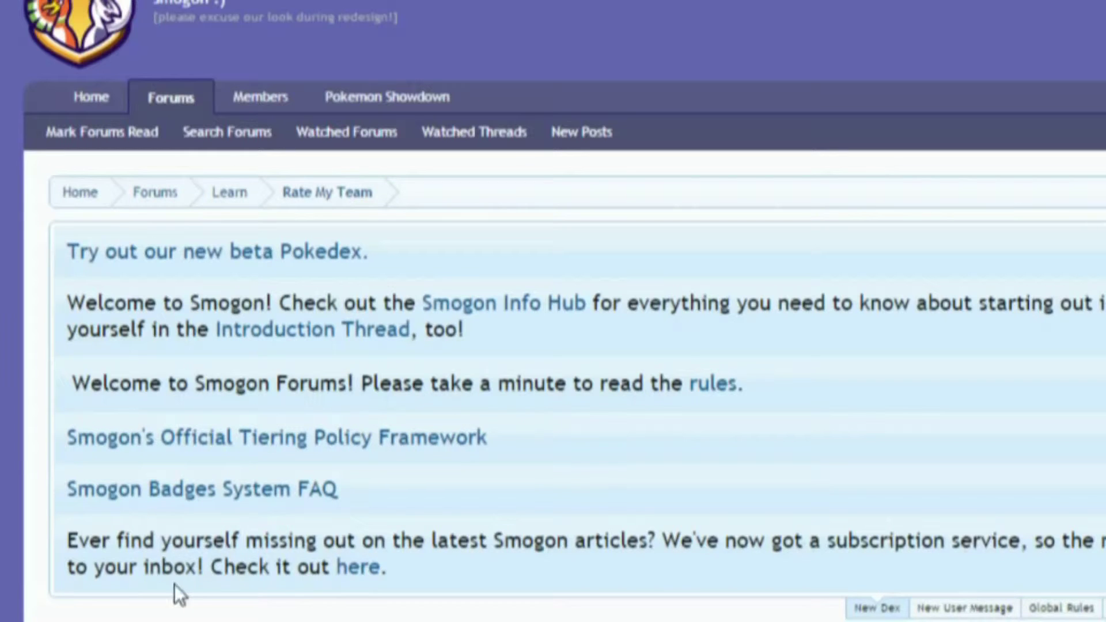
Scroll the Team Showcase listing to find the ORAS PU shrug-emoticon thread
scroll(down, 3)
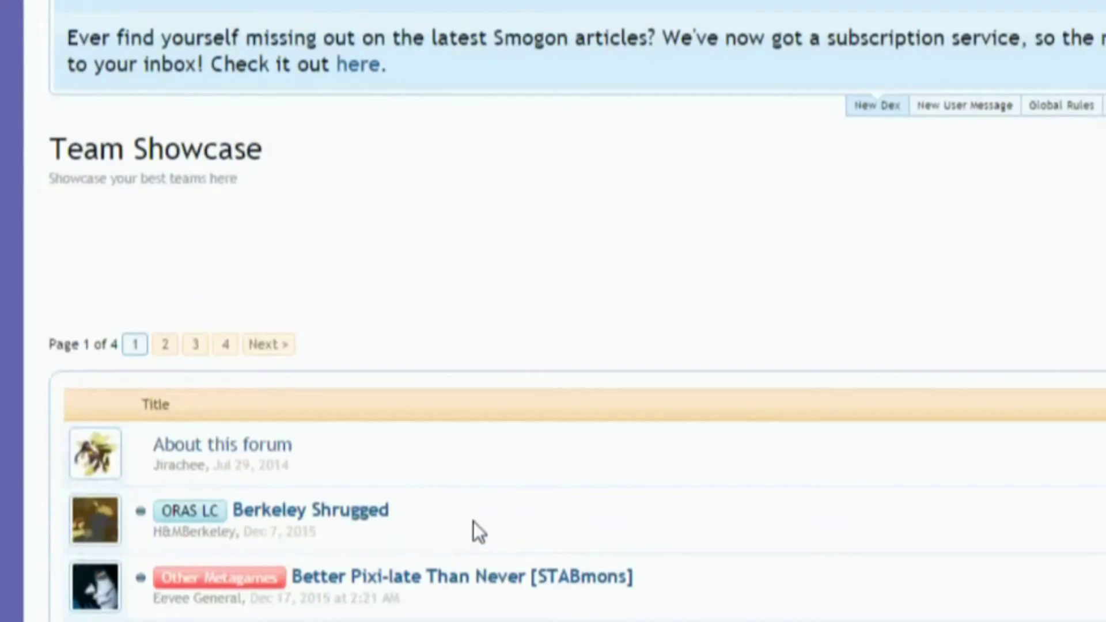
scroll(down, 3)
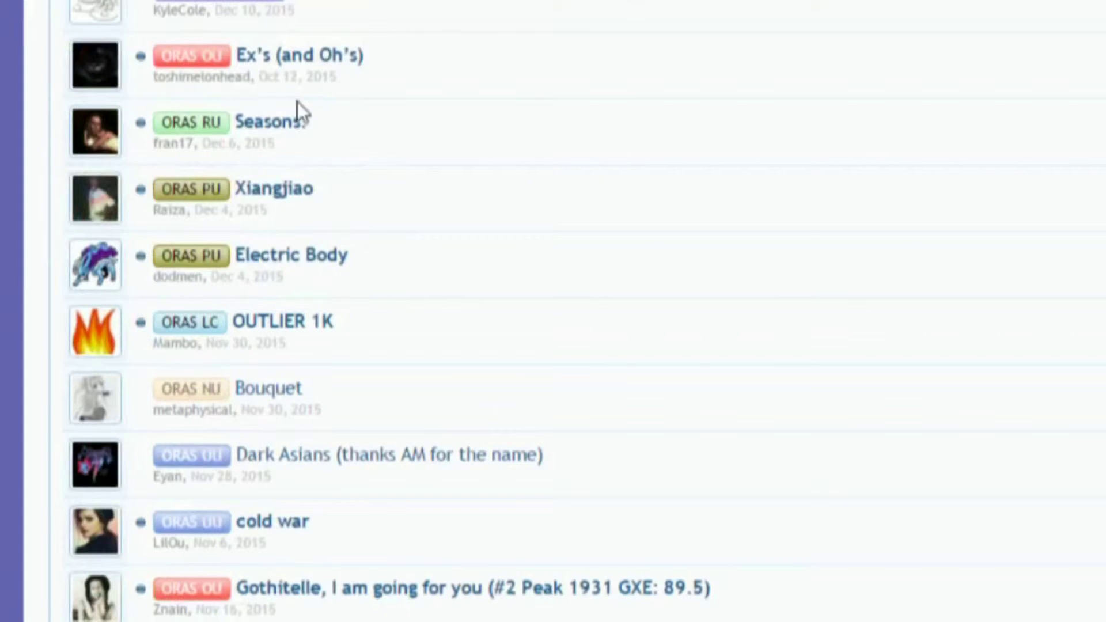
scroll(up, 3)
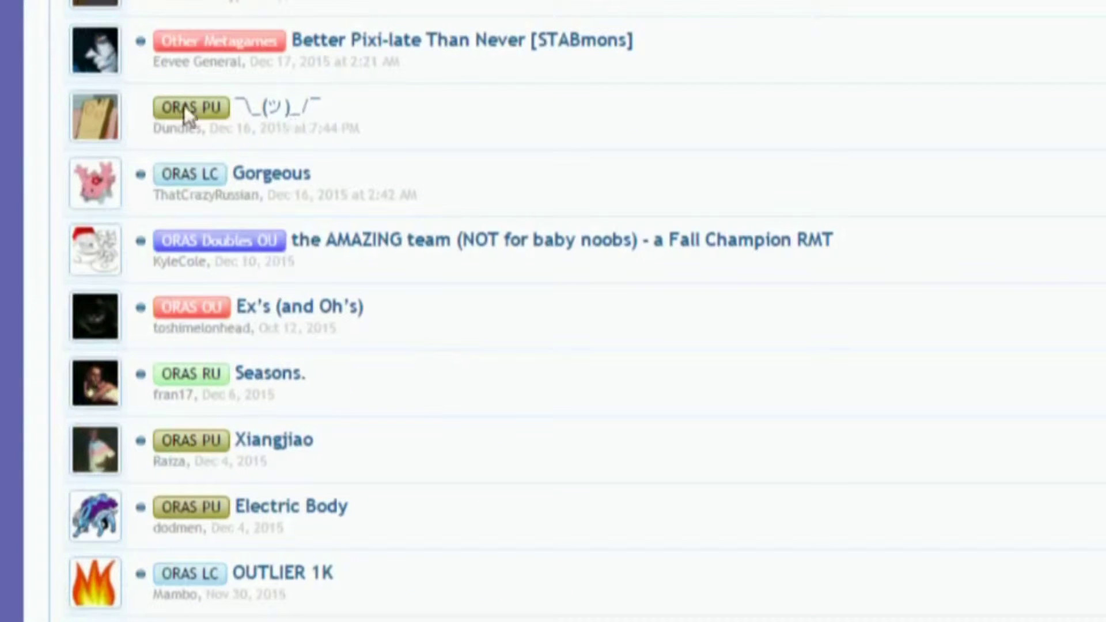
mouse_move(266, 119)
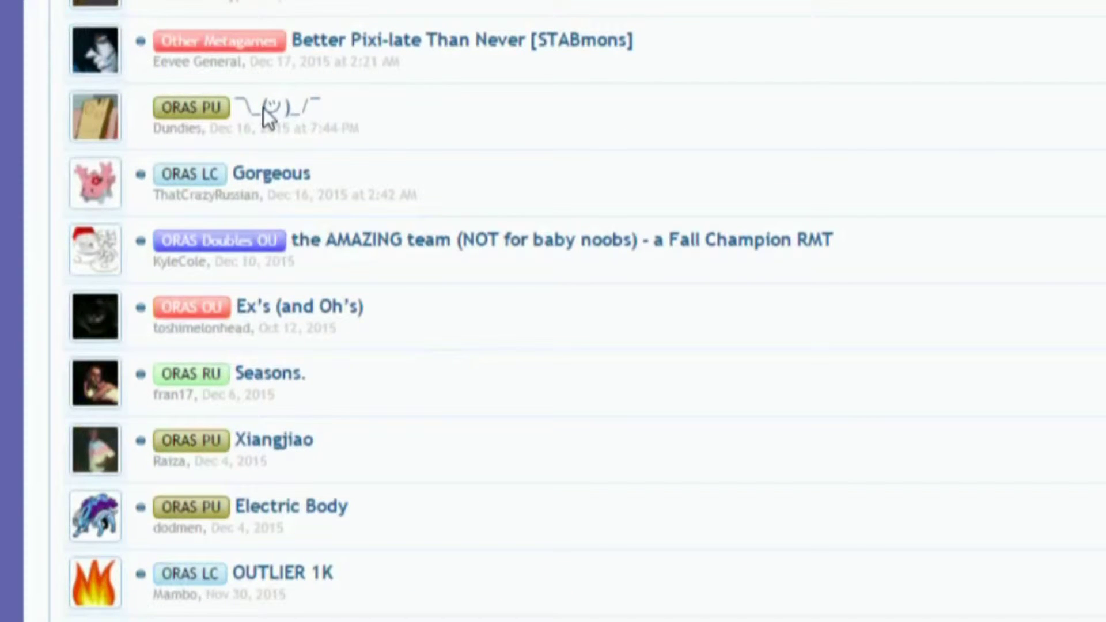
scroll(up, 3)
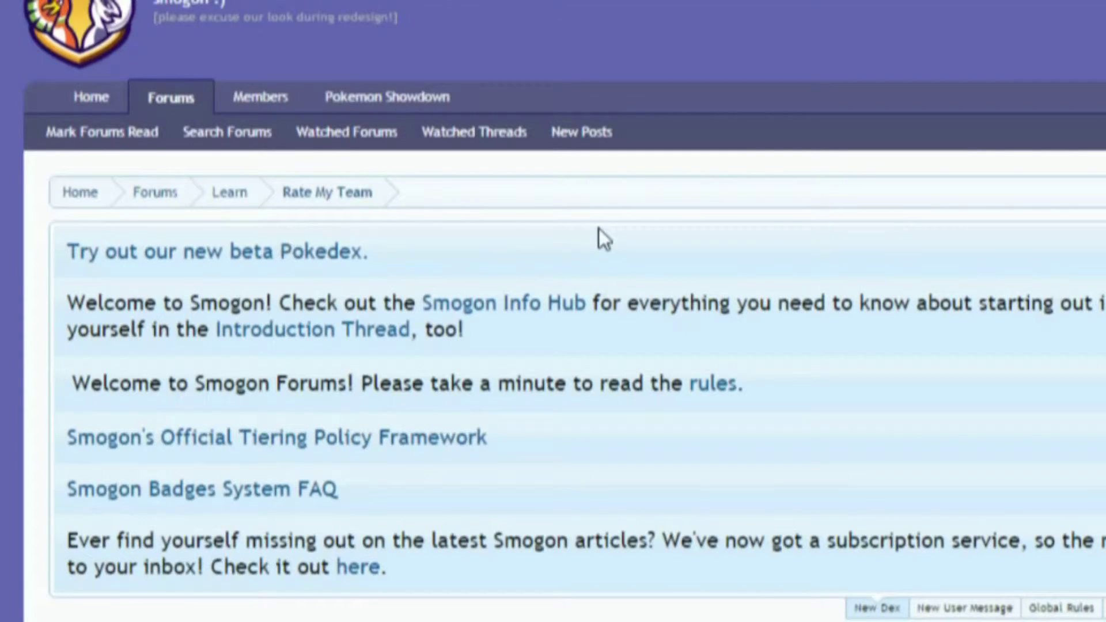
scroll(down, 3)
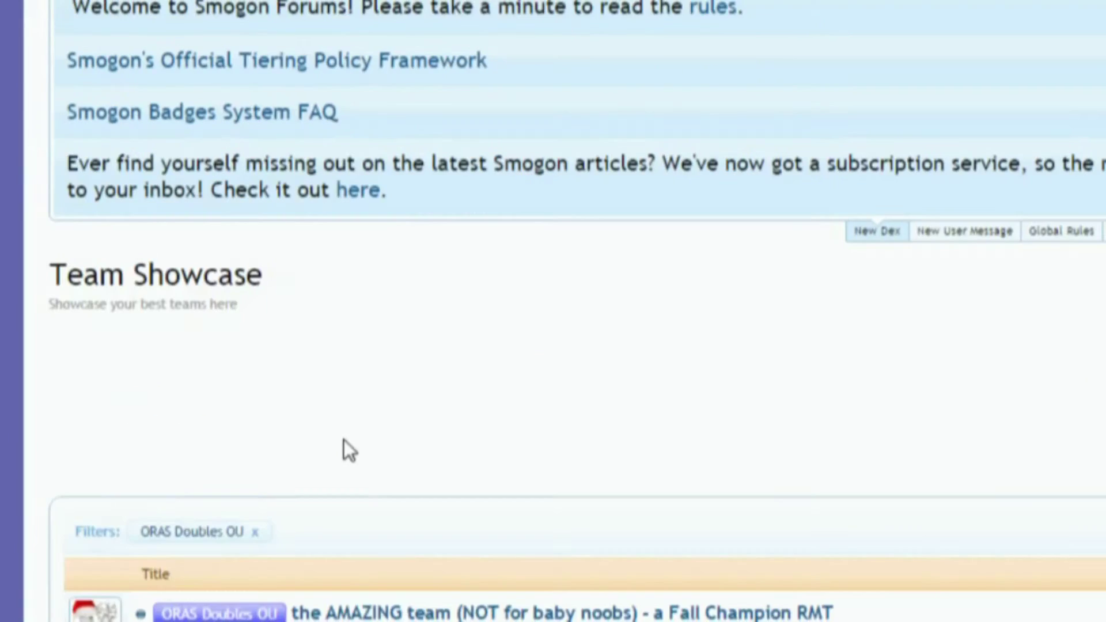
scroll(up, 3)
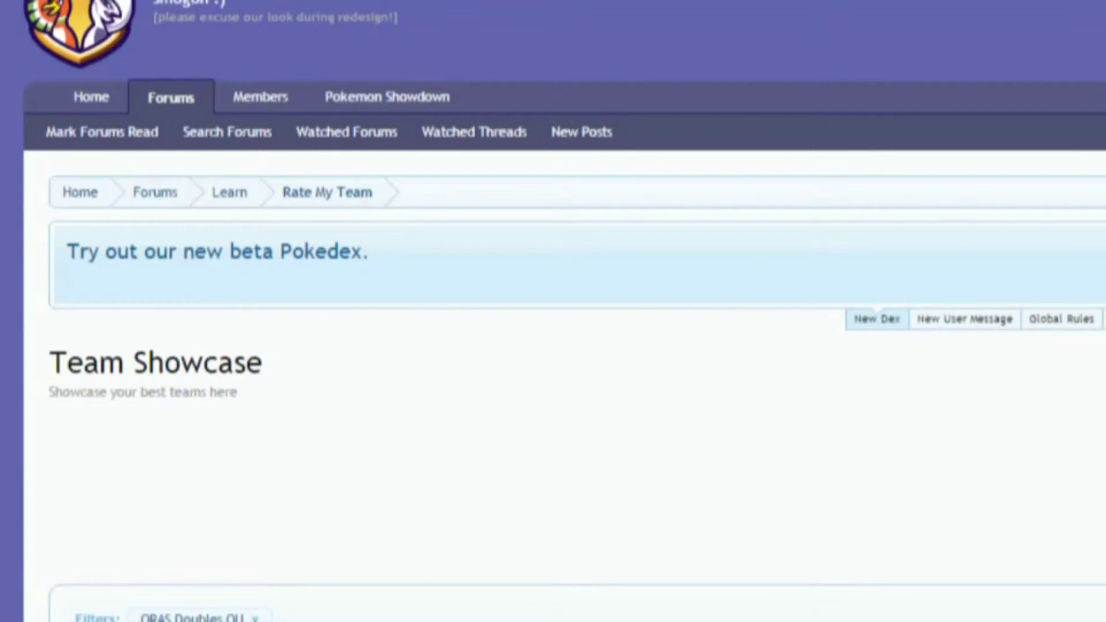
mouse_move(803, 505)
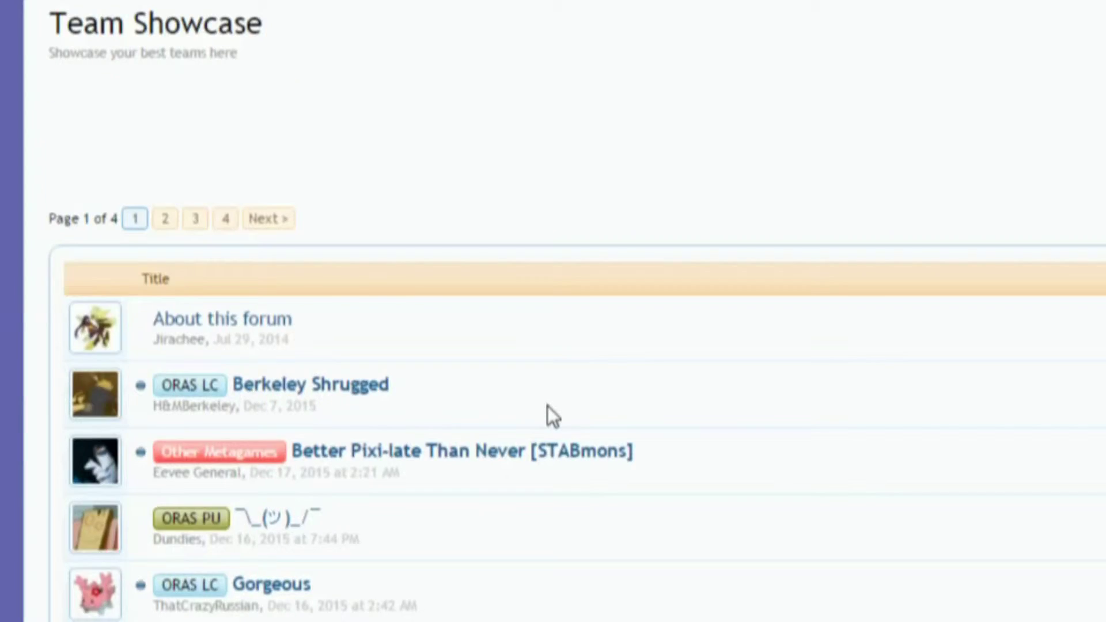
scroll(down, 3)
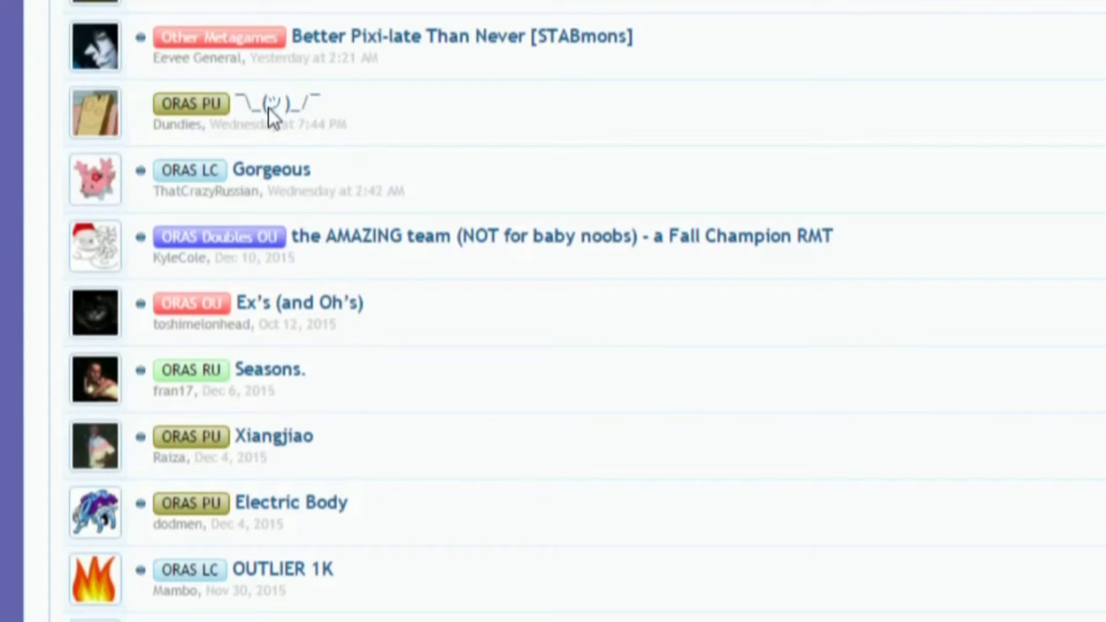
mouse_move(734, 339)
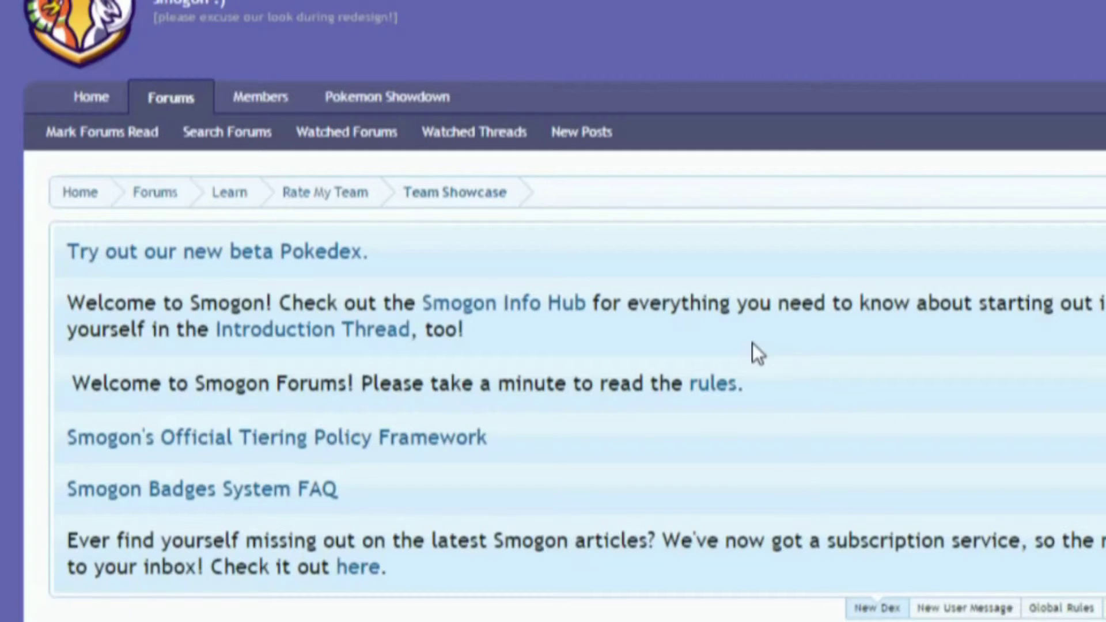
Scroll the opening post past the team sets down to the importable link
scroll(down, 3)
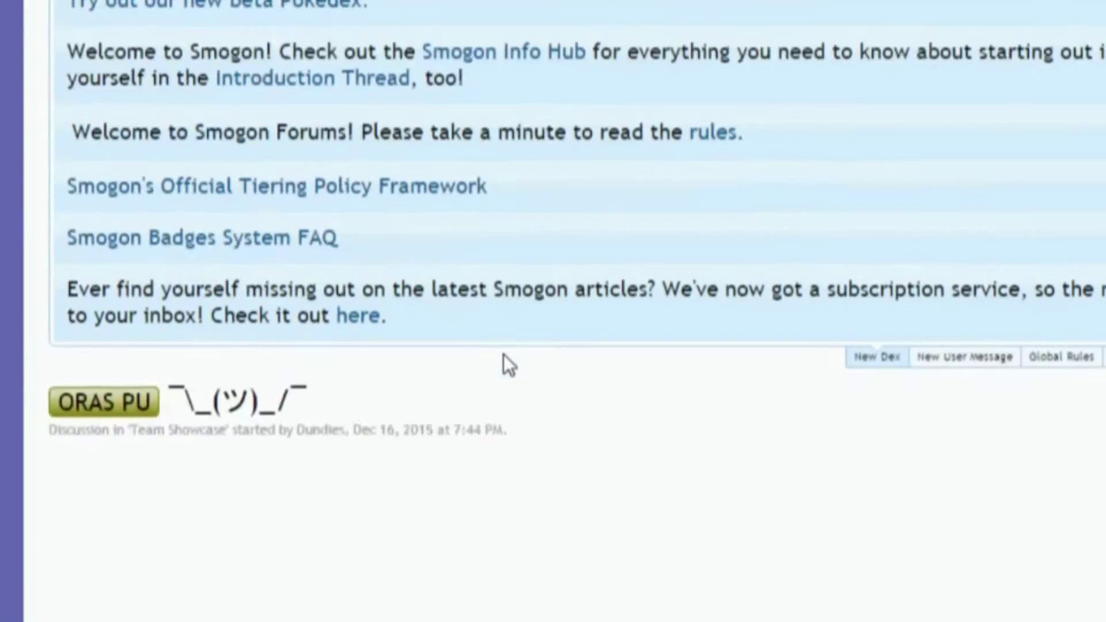
scroll(down, 3)
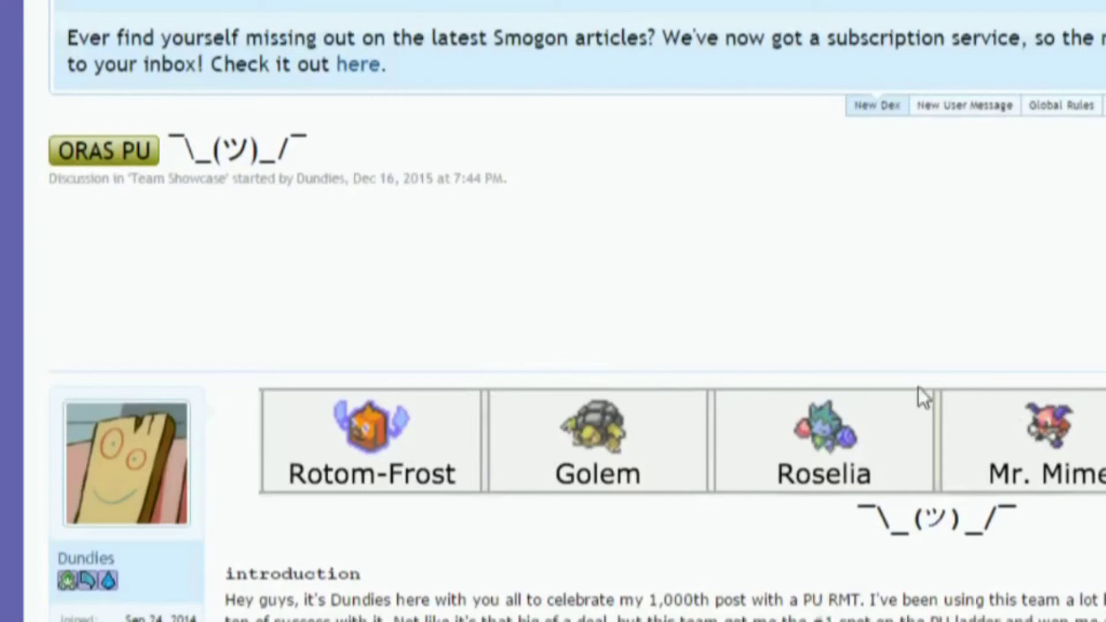
scroll(down, 3)
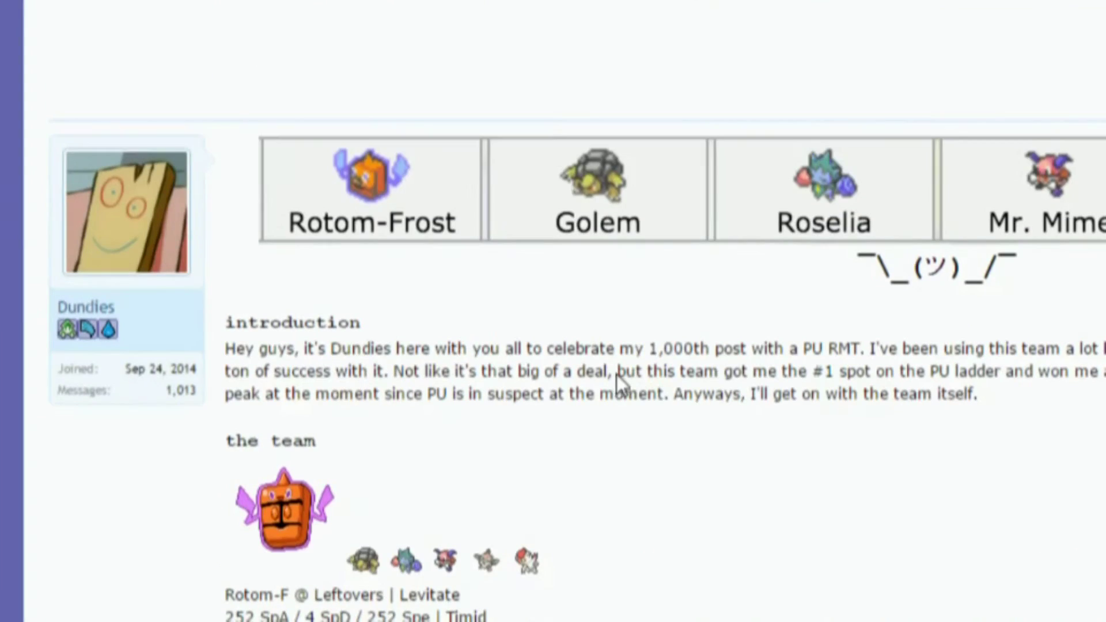
scroll(down, 3)
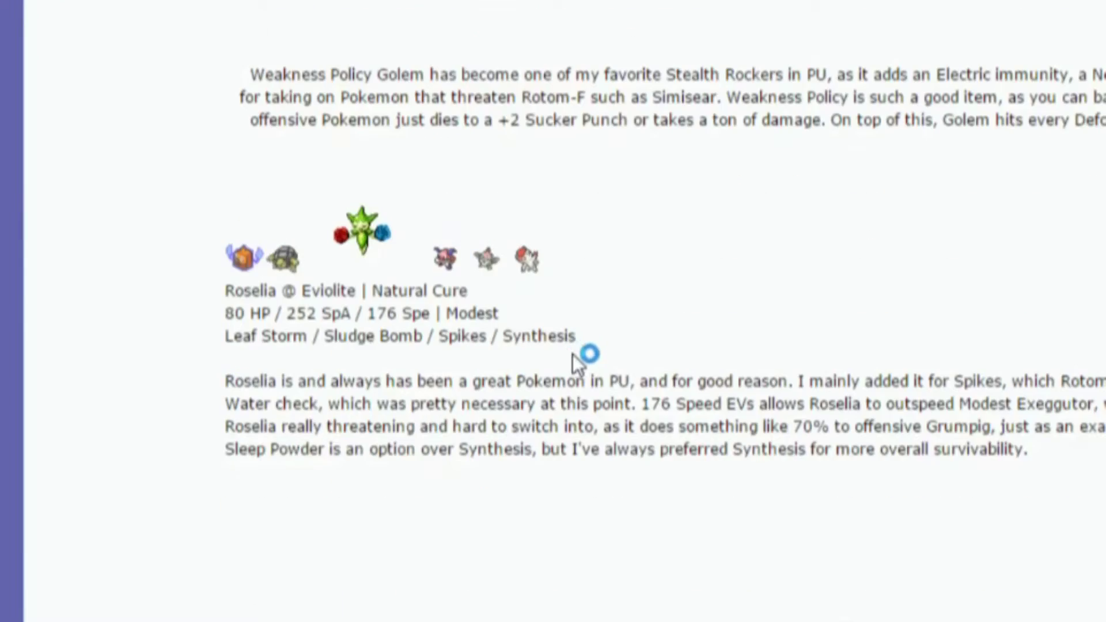
scroll(down, 3)
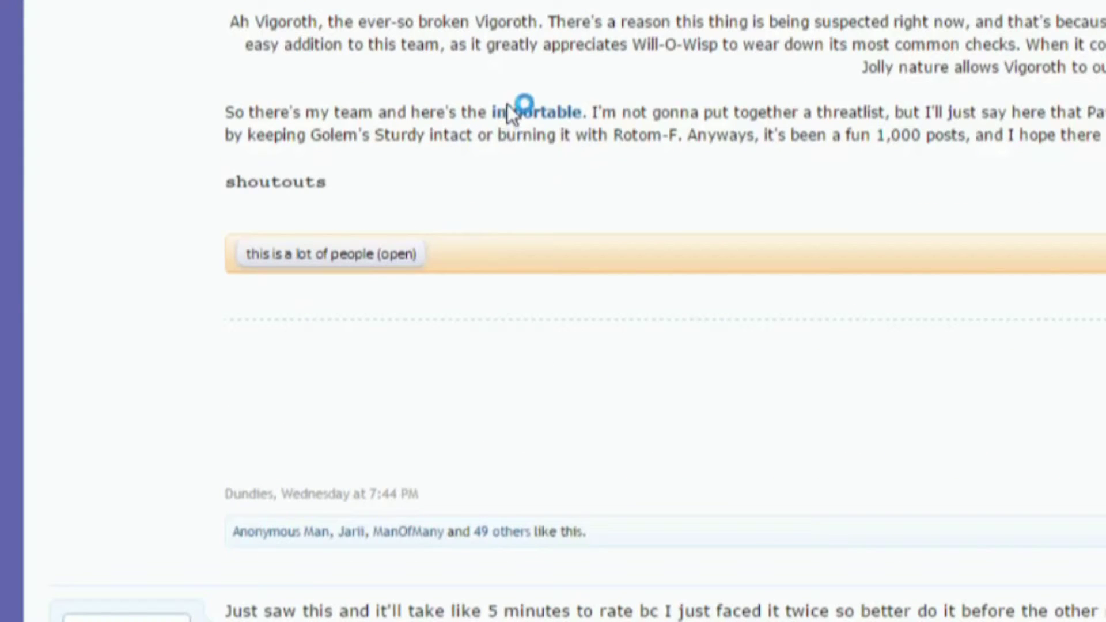
scroll(up, 3)
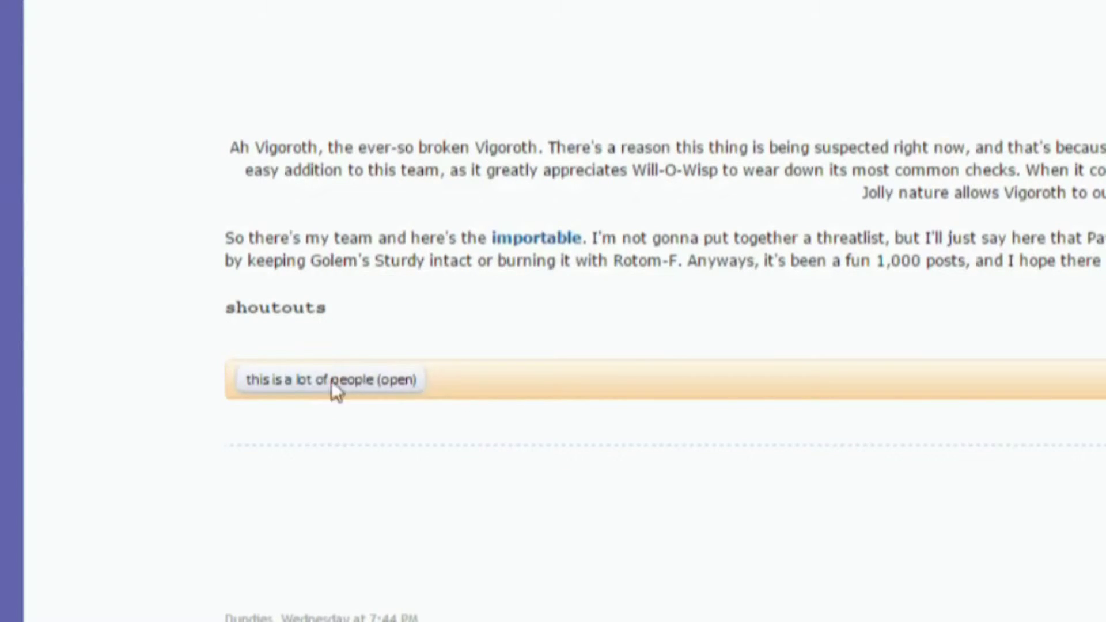
mouse_move(469, 232)
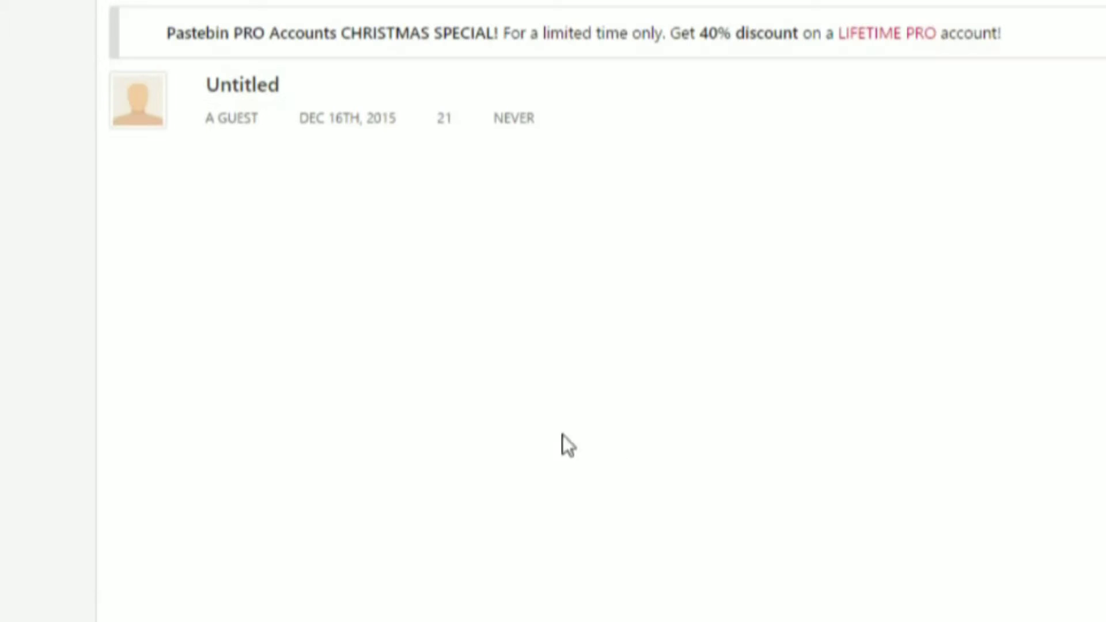
Select all of the team text in the Untitled Pastebin paste with Ctrl+A
scroll(down, 3)
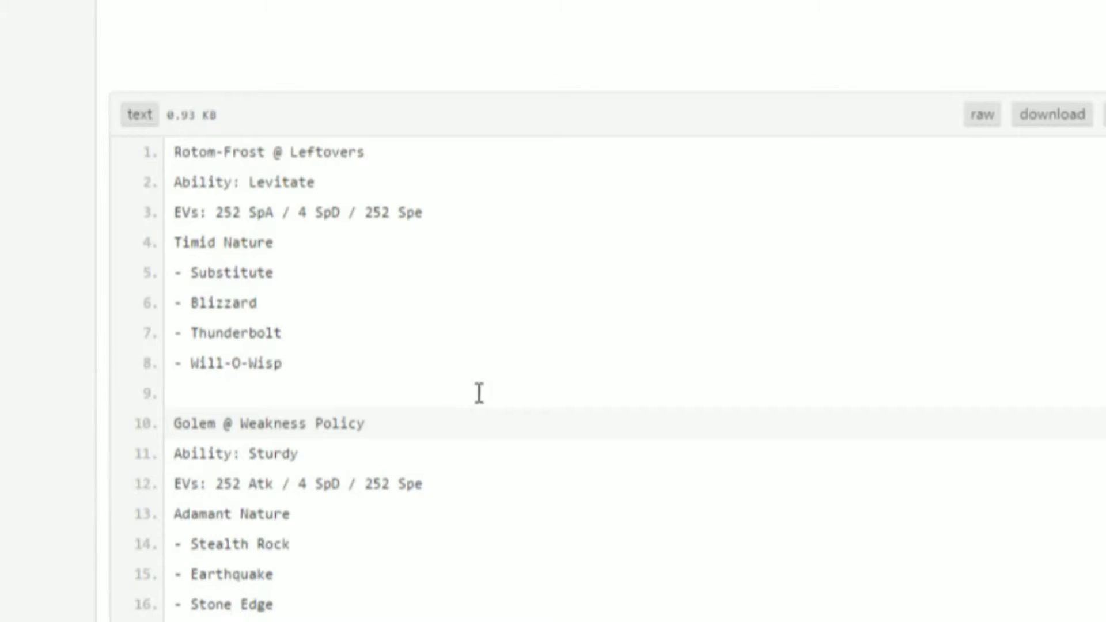
mouse_move(272, 304)
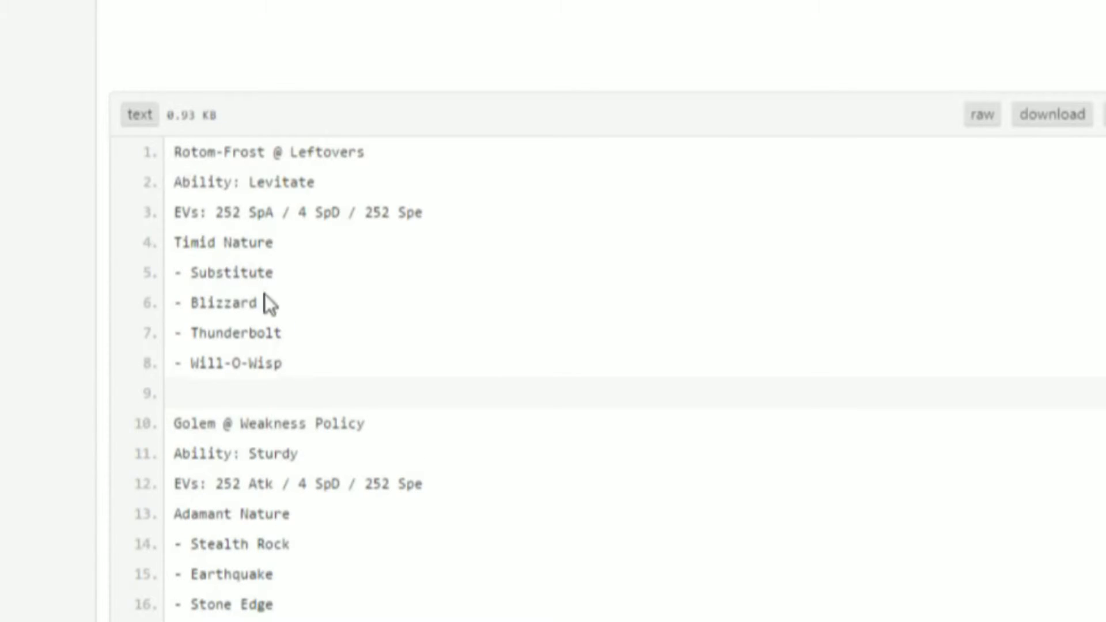
mouse_move(350, 486)
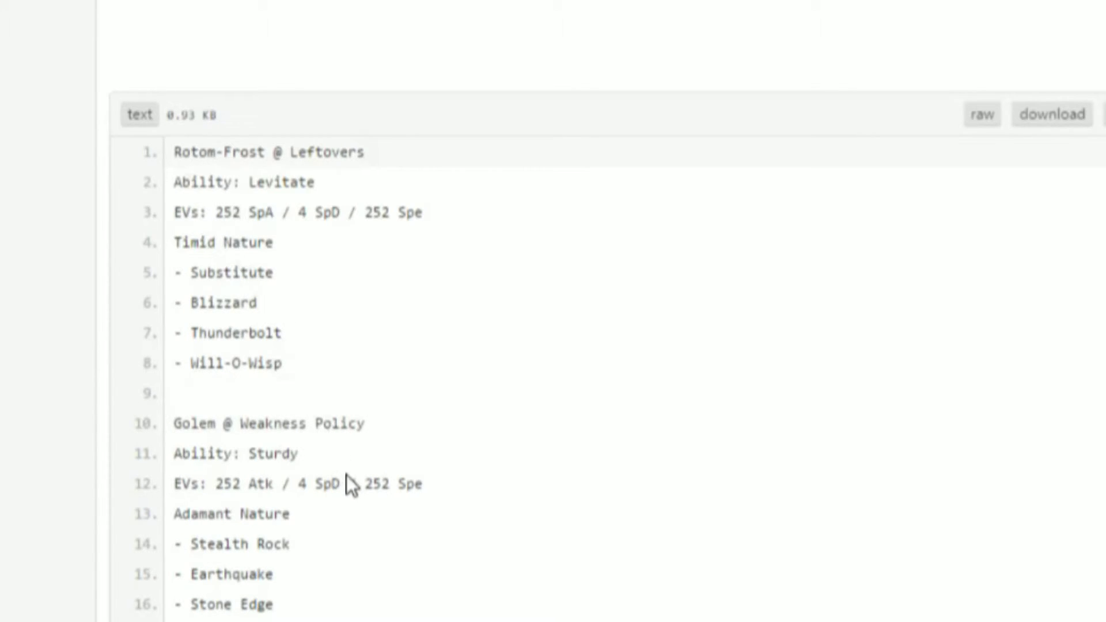
key(ctrl+a)
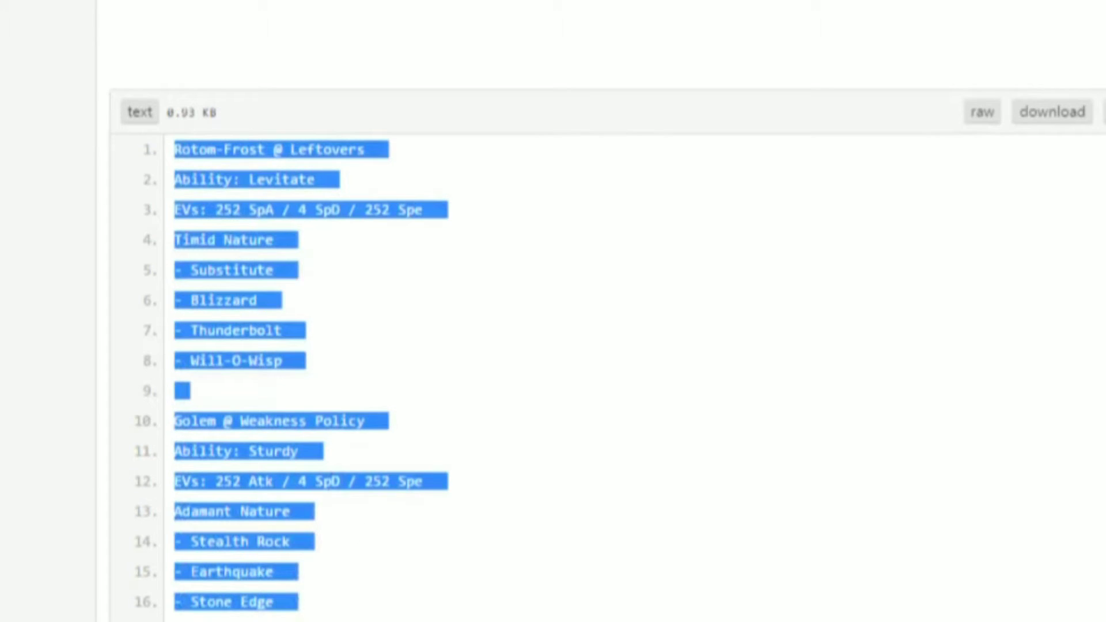
scroll(down, 3)
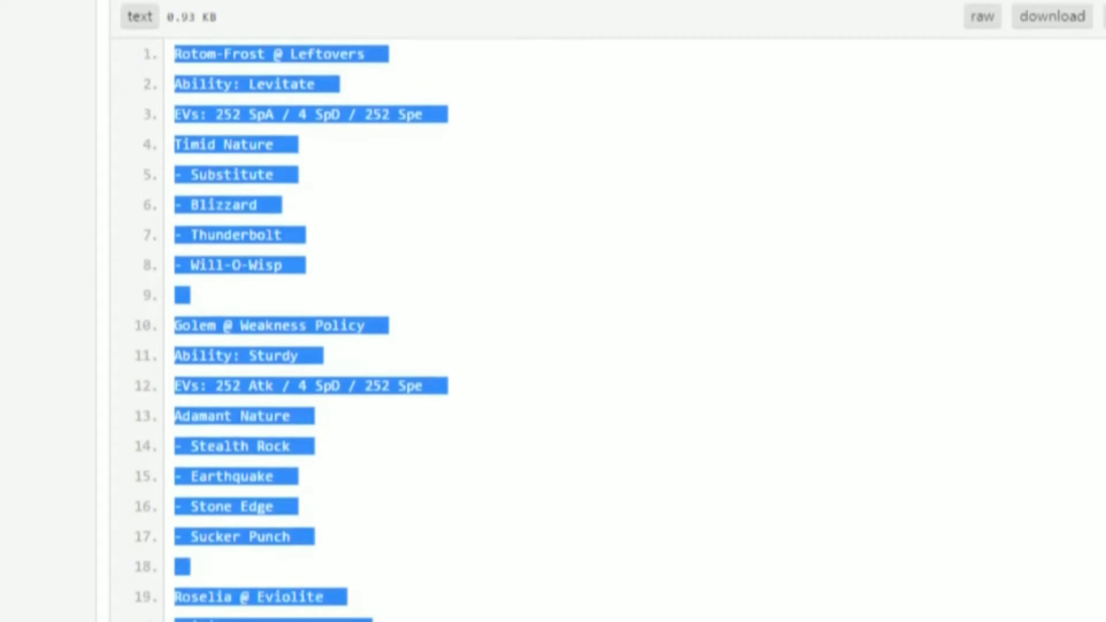
scroll(down, 3)
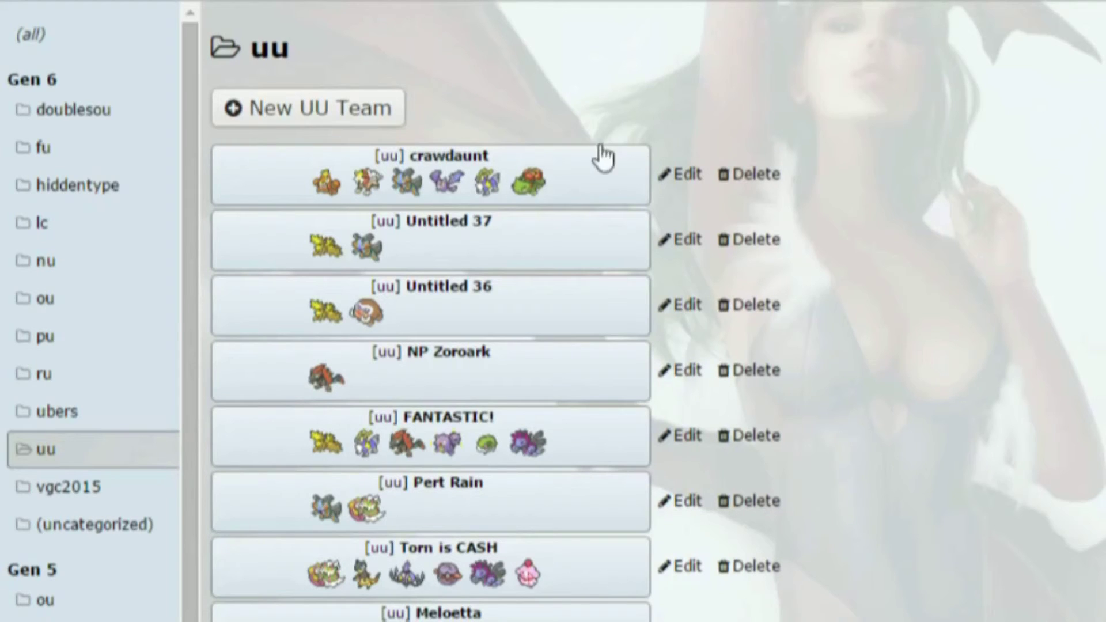
mouse_move(309, 107)
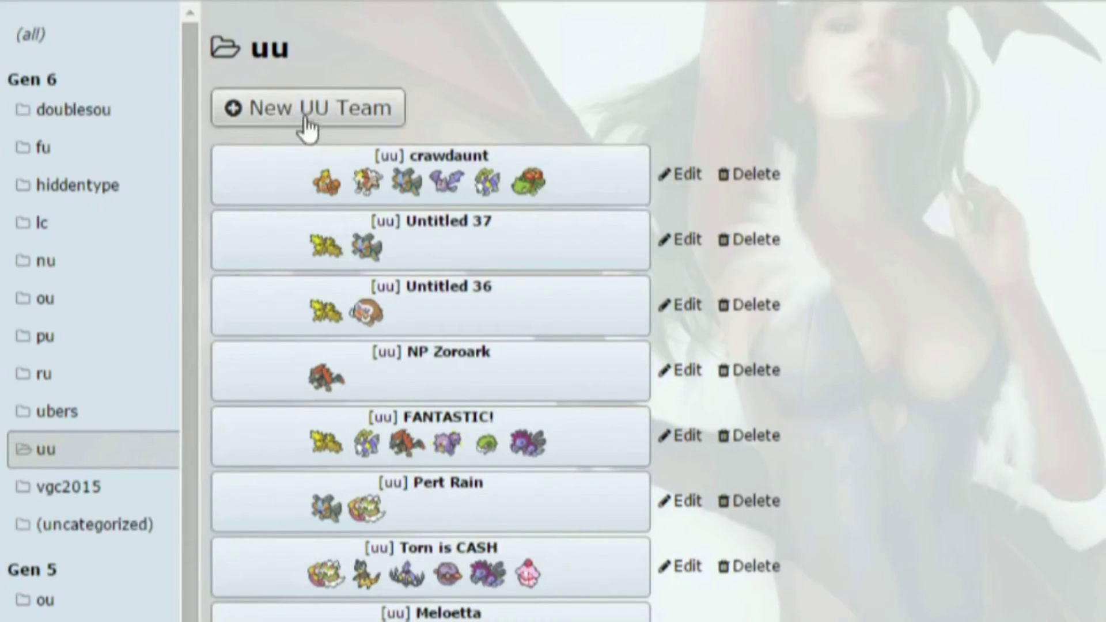
Start a new team and import the pasted sets as Untitled 86 in PU format
click(43, 337)
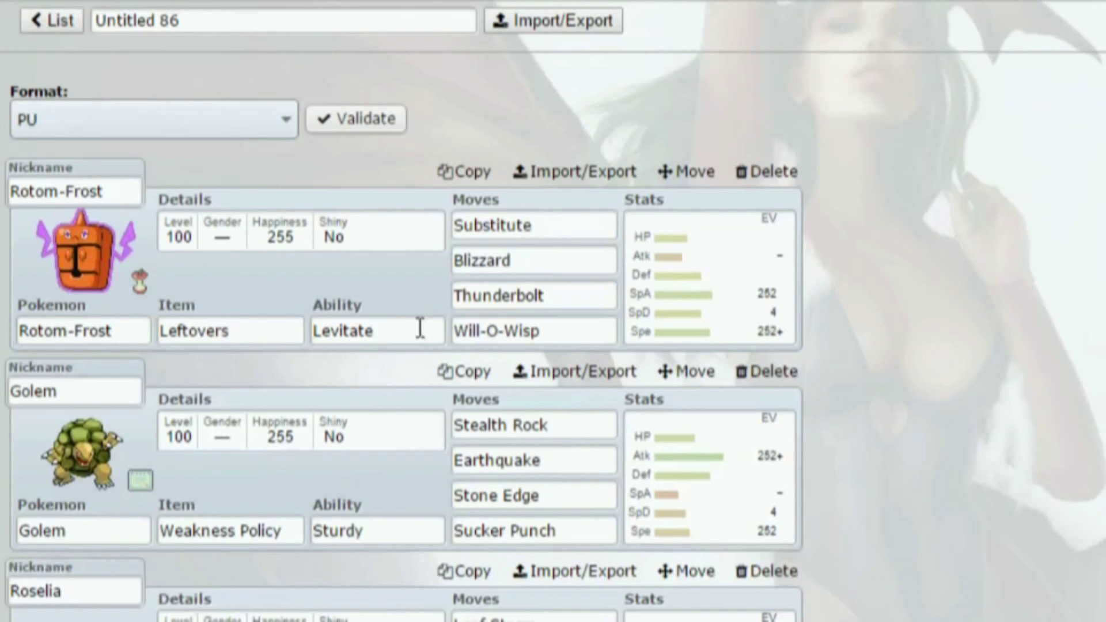
scroll(down, 3)
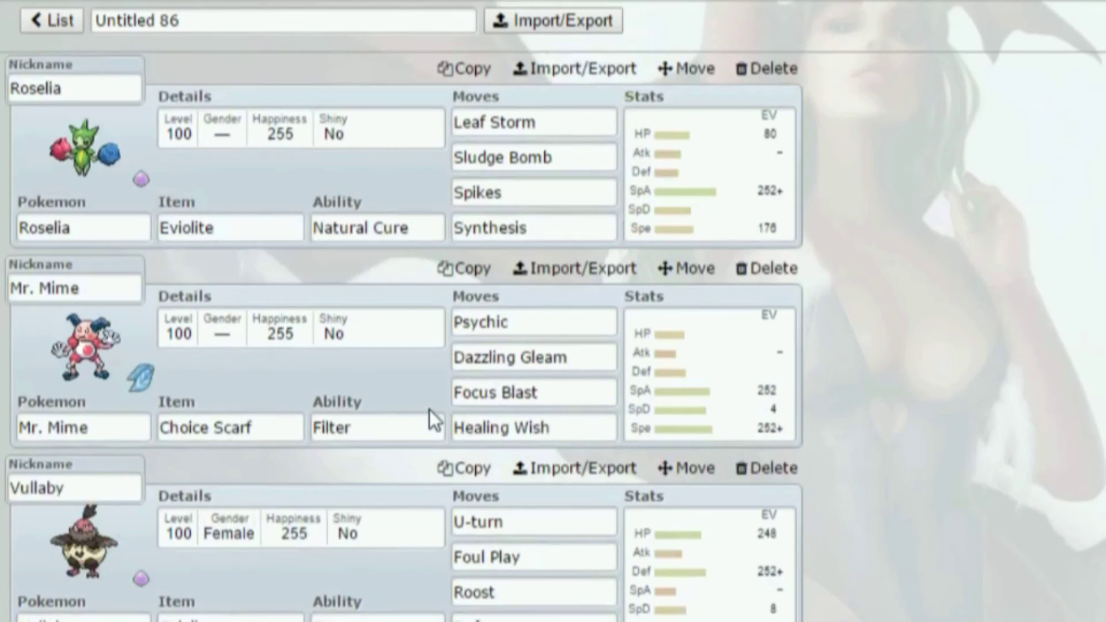
click(533, 357)
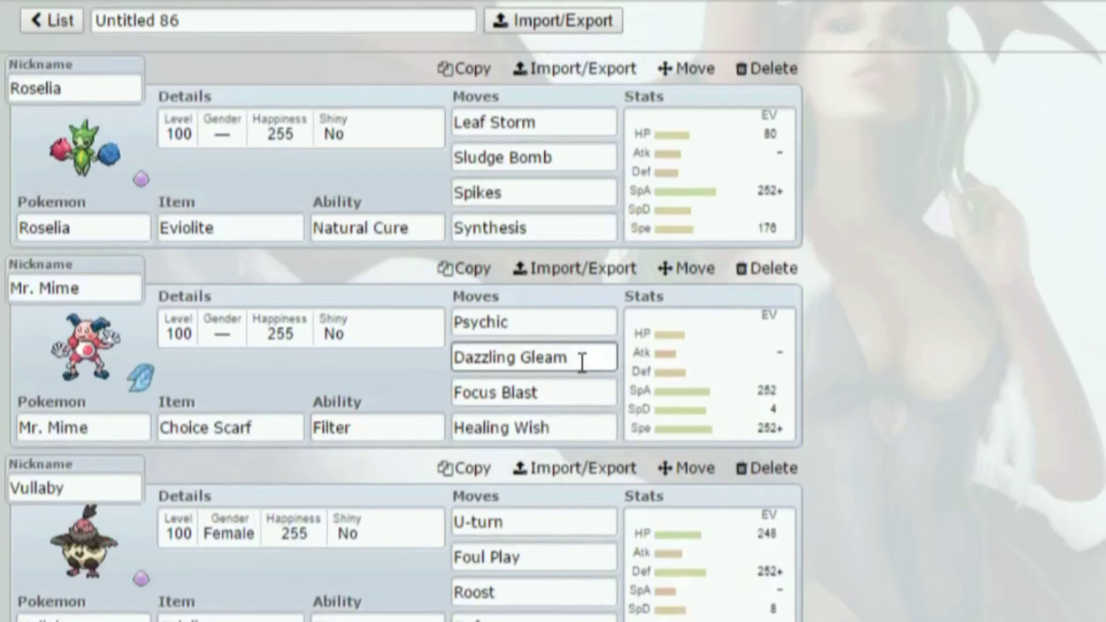
click(533, 227)
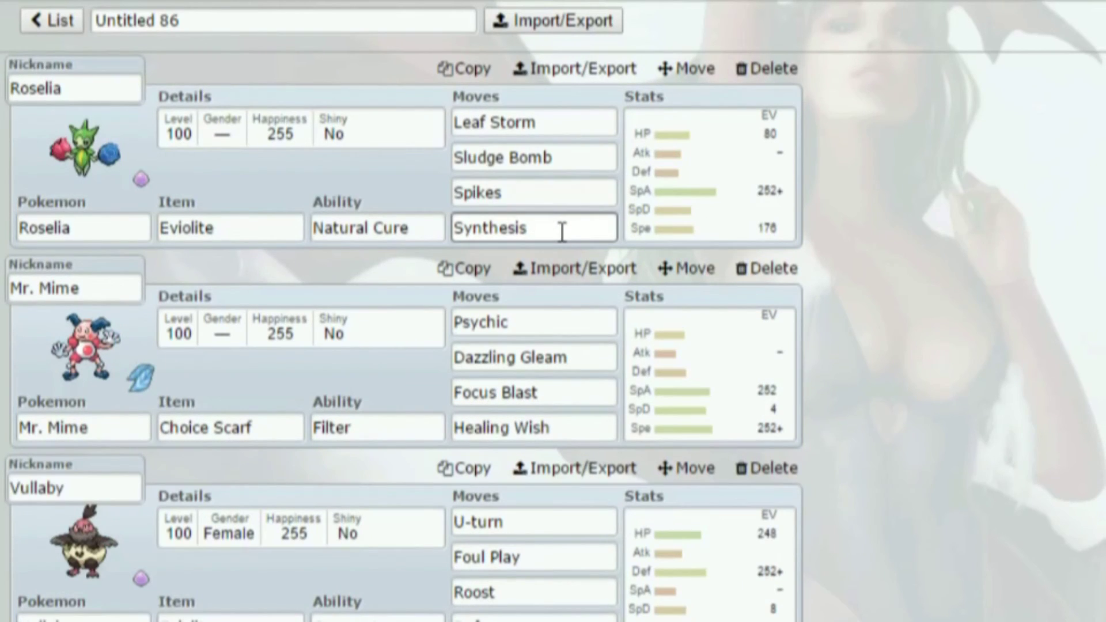
Scroll through the imported Rotom-Frost, Golem, Roselia, Mr. Mime, Vullaby and Vigoroth sets
scroll(down, 3)
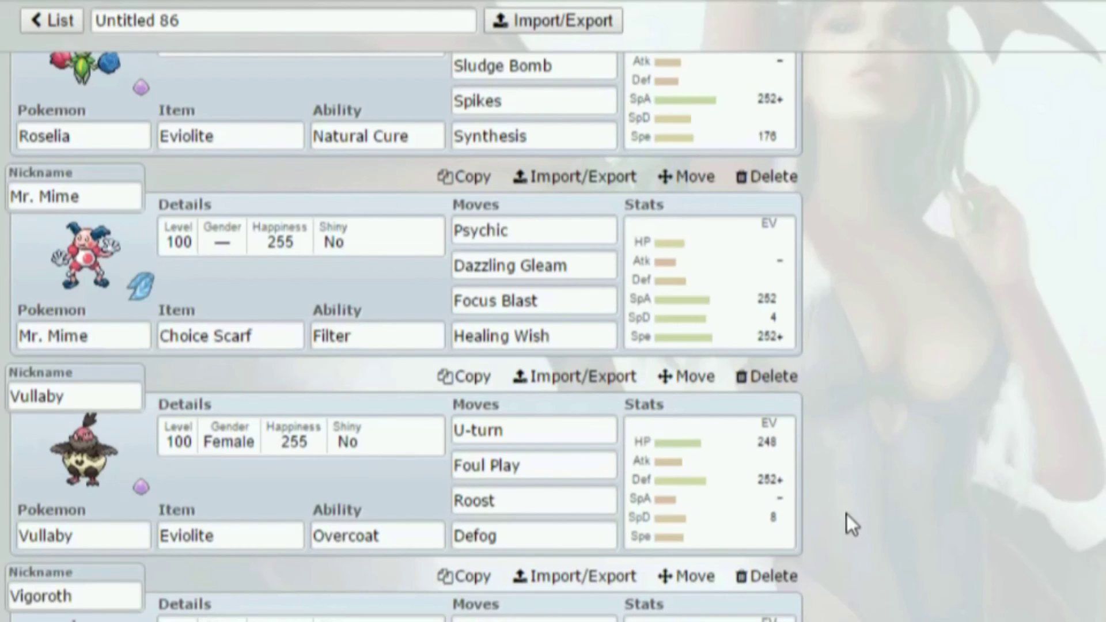
scroll(up, 3)
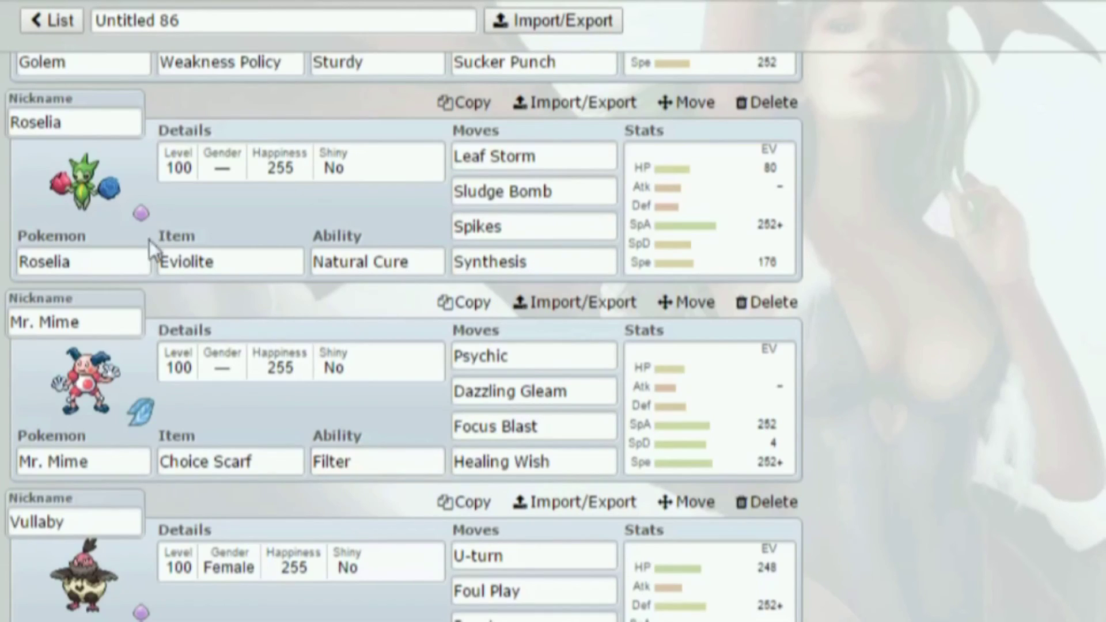
scroll(up, 3)
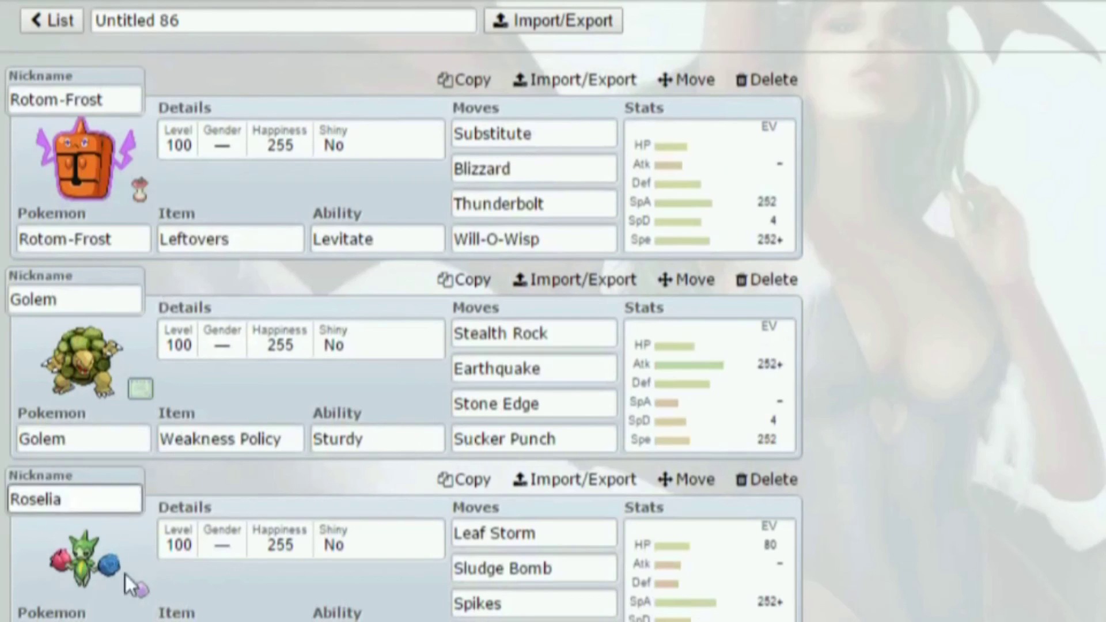
mouse_move(444, 561)
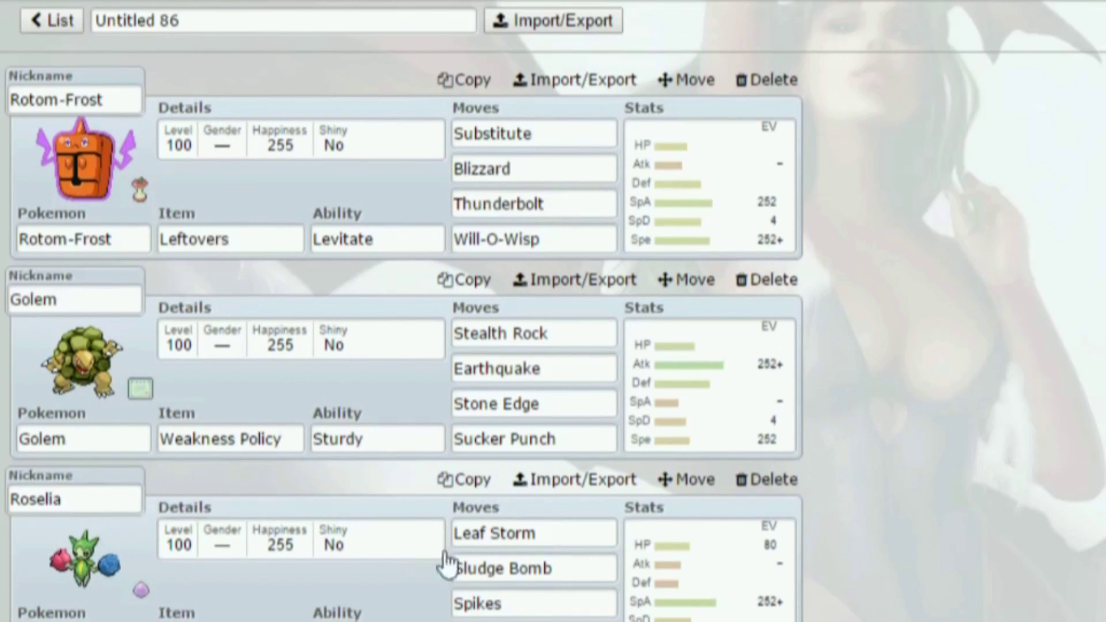